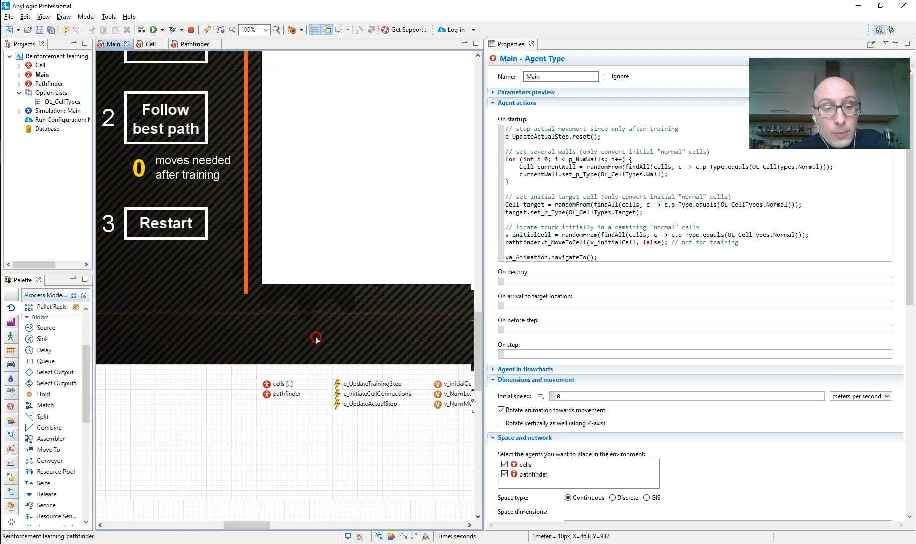
Select the cells population to show its 100-agent 10-by-10 grid placement formulas.
{"action": "left_click", "coordinate": [268, 335]}
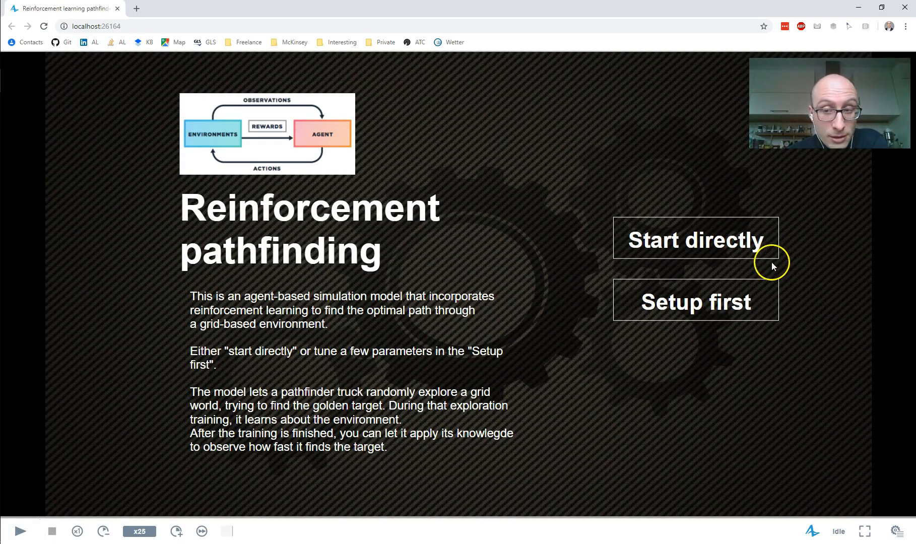
{"action": "left_click", "coordinate": [694, 239]}
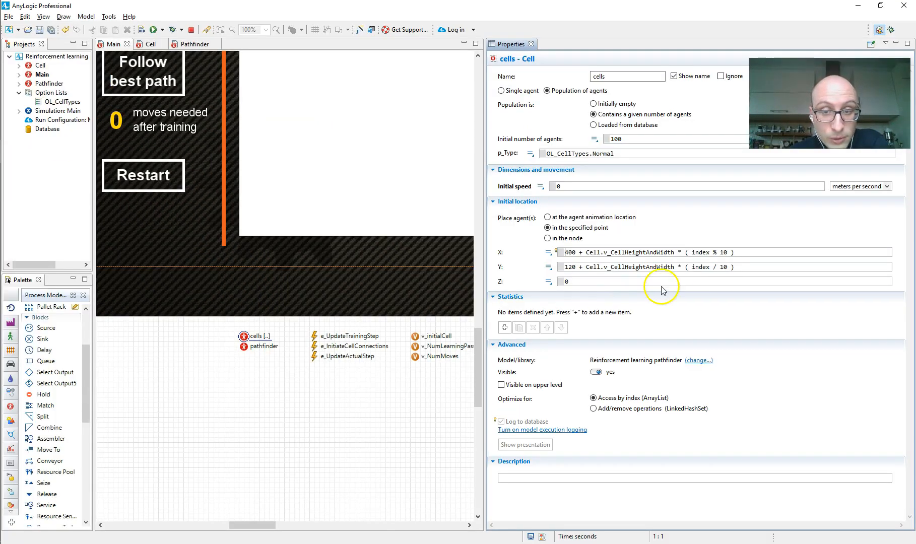
Select the pathfinder single agent to show its initial speed 10 and placement.
{"action": "double_click", "coordinate": [626, 252]}
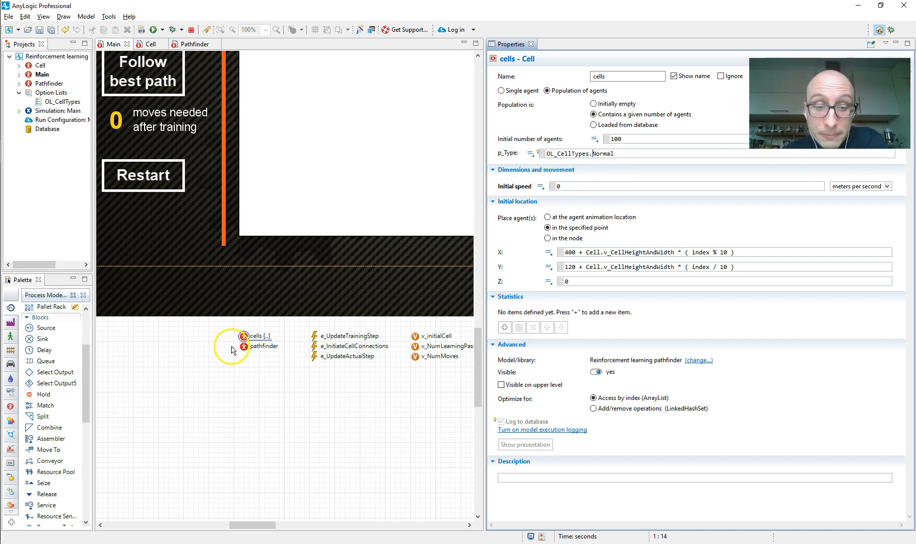
{"action": "left_click", "coordinate": [262, 345]}
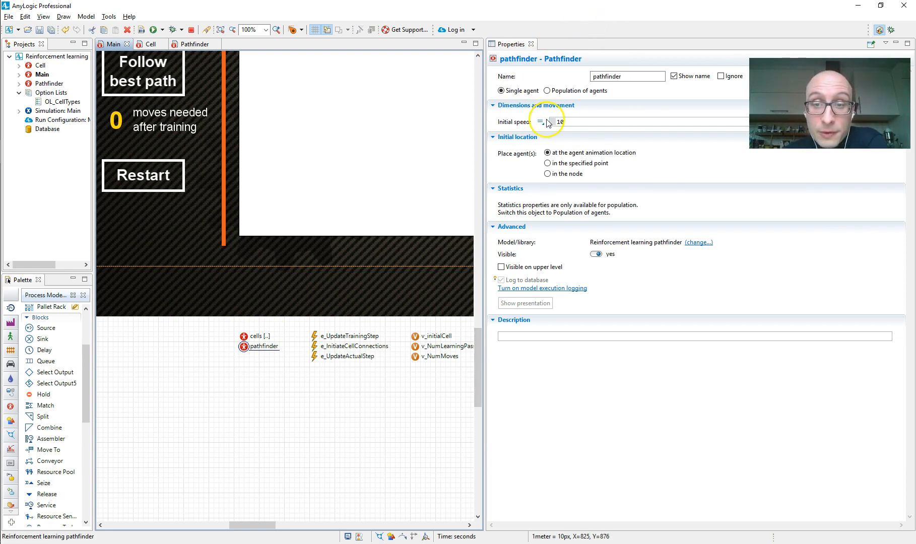
{"action": "mouse_move", "coordinate": [596, 178]}
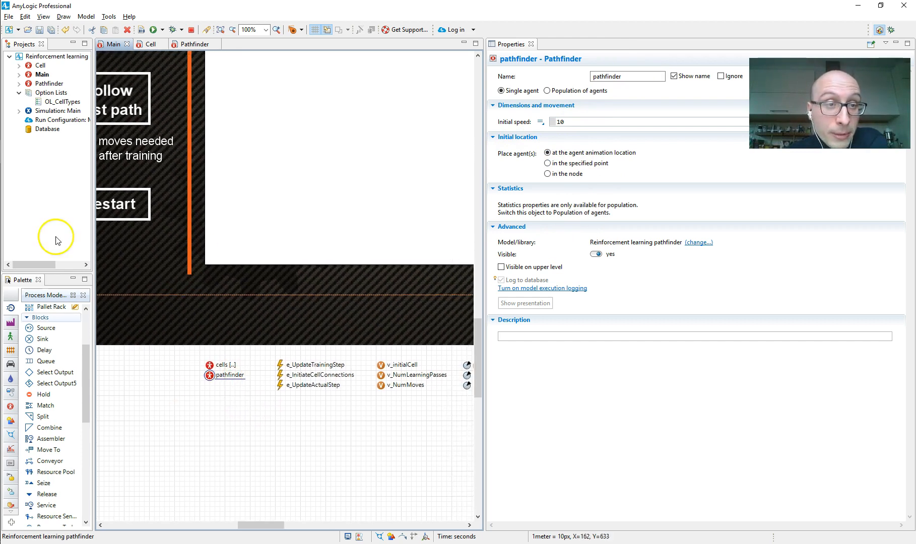
{"action": "mouse_move", "coordinate": [230, 401]}
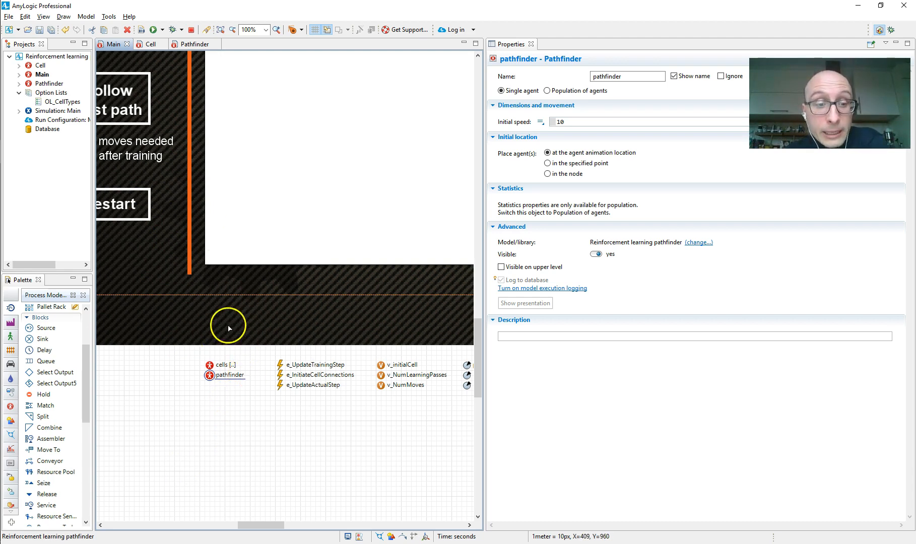
{"action": "mouse_move", "coordinate": [210, 368]}
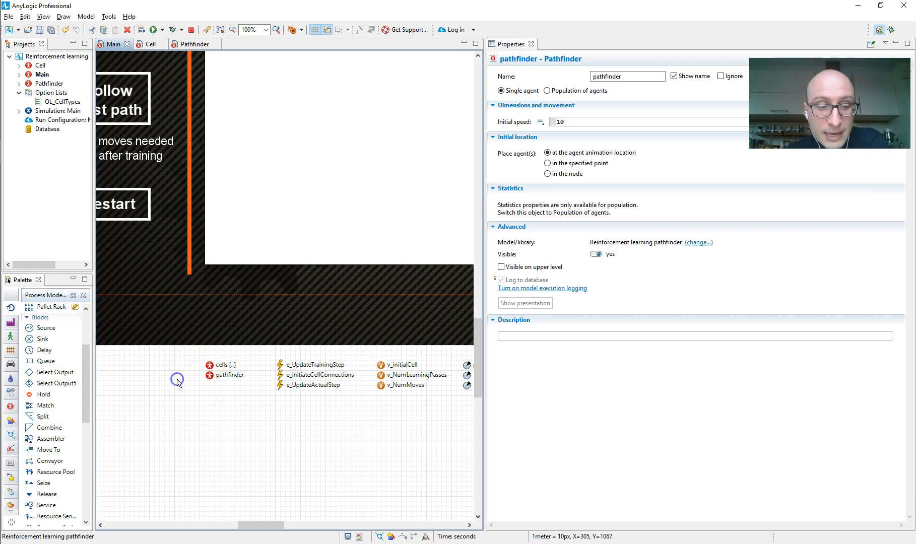
Show Main's On startup code and highlight the Target word and the random-normal-cell expression.
{"action": "left_click", "coordinate": [43, 74]}
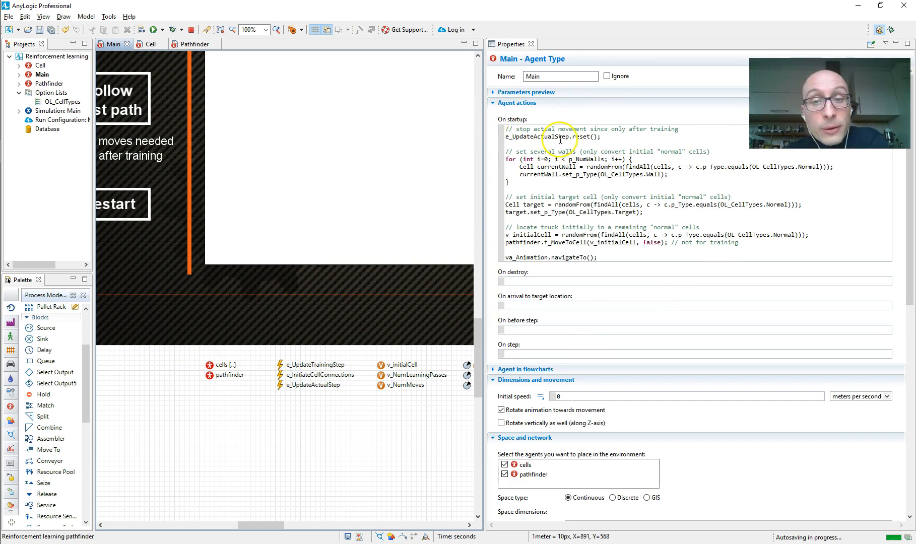
{"action": "mouse_move", "coordinate": [552, 132]}
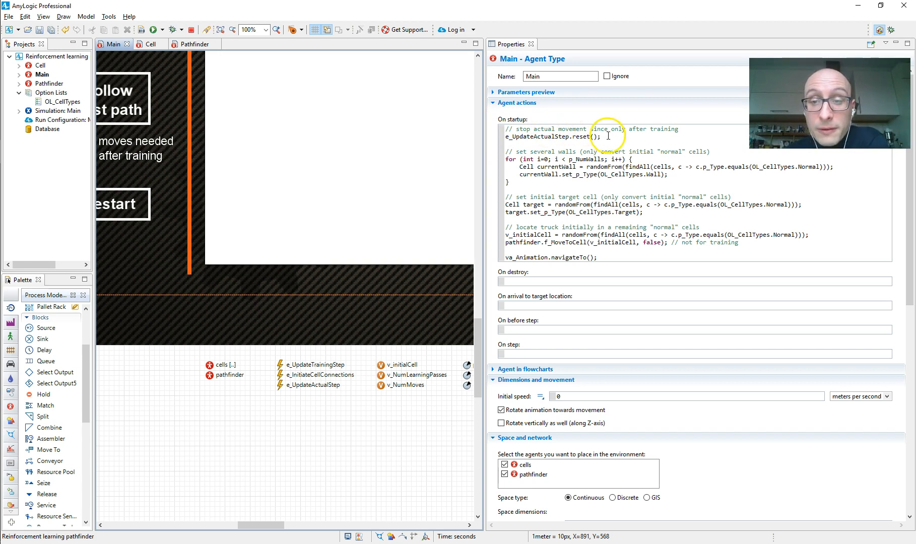
{"action": "mouse_move", "coordinate": [615, 134]}
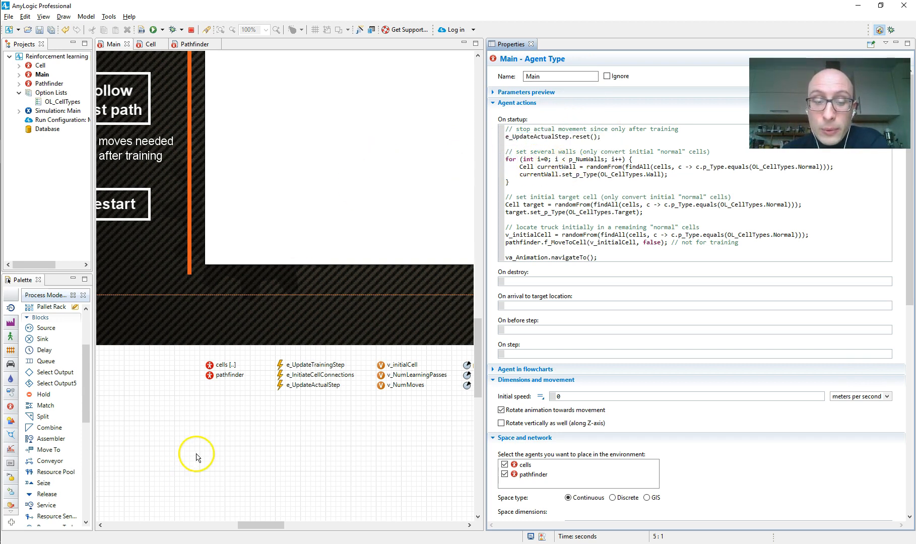
{"action": "mouse_move", "coordinate": [345, 250]}
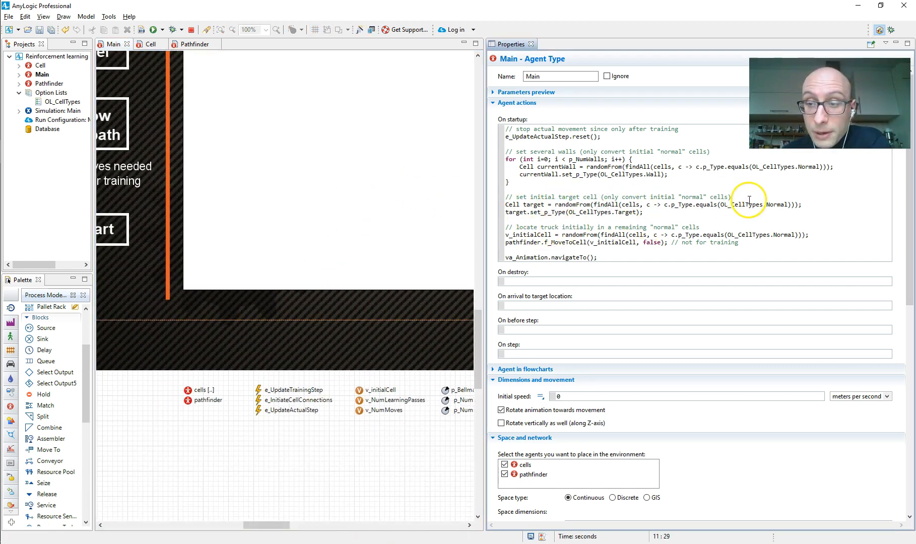
{"action": "double_click", "coordinate": [777, 205]}
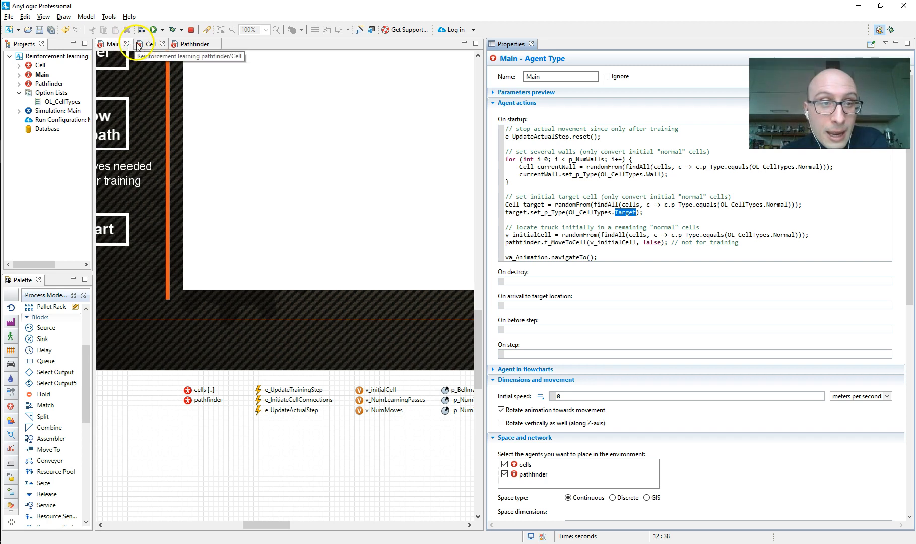
{"action": "left_click", "coordinate": [150, 44]}
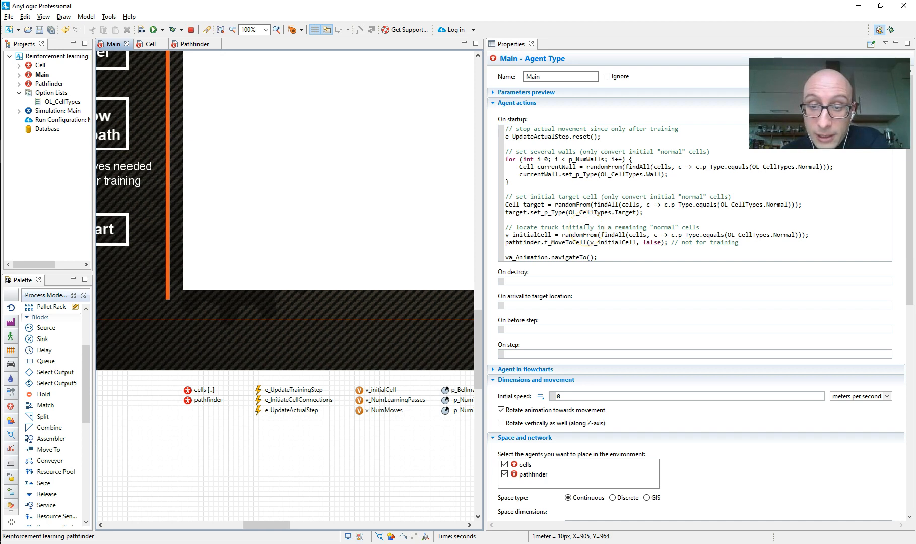
{"action": "left_click_drag", "start_coordinate": [585, 235], "coordinate": [800, 235]}
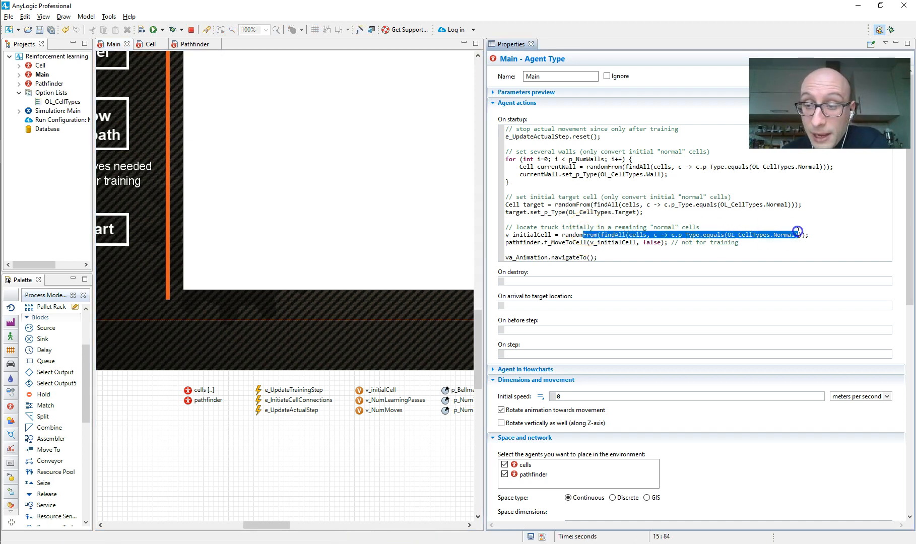
{"action": "mouse_move", "coordinate": [558, 246]}
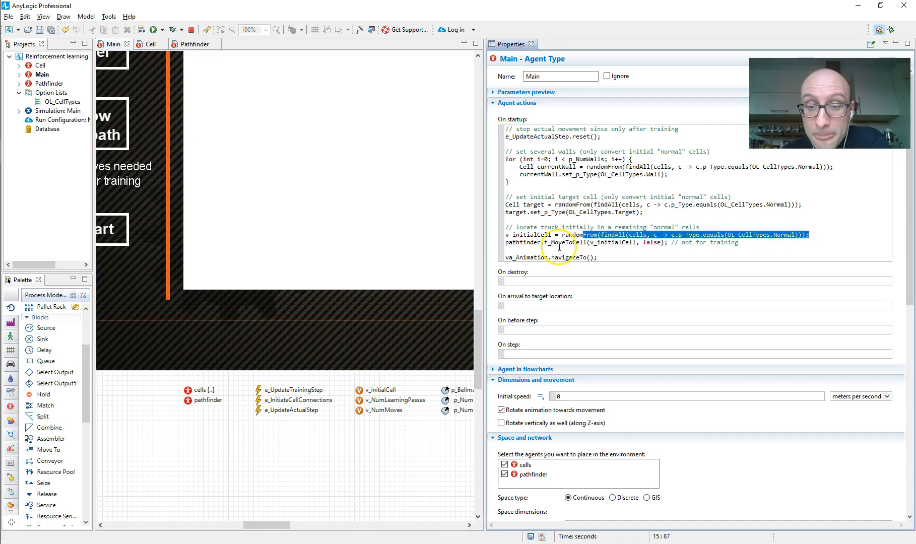
Highlight the f_MoveToCell call and e_UpdateActualStep in the startup code.
{"action": "double_click", "coordinate": [566, 242]}
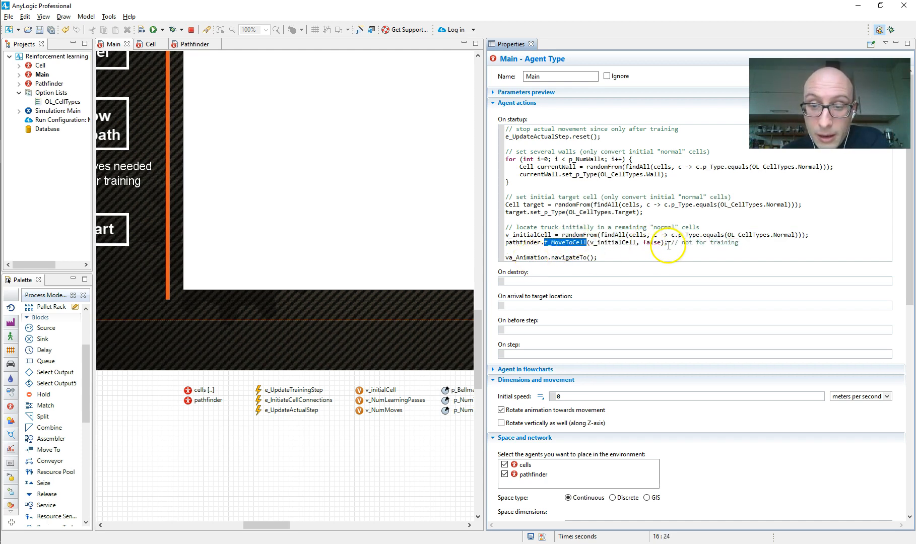
{"action": "double_click", "coordinate": [651, 243]}
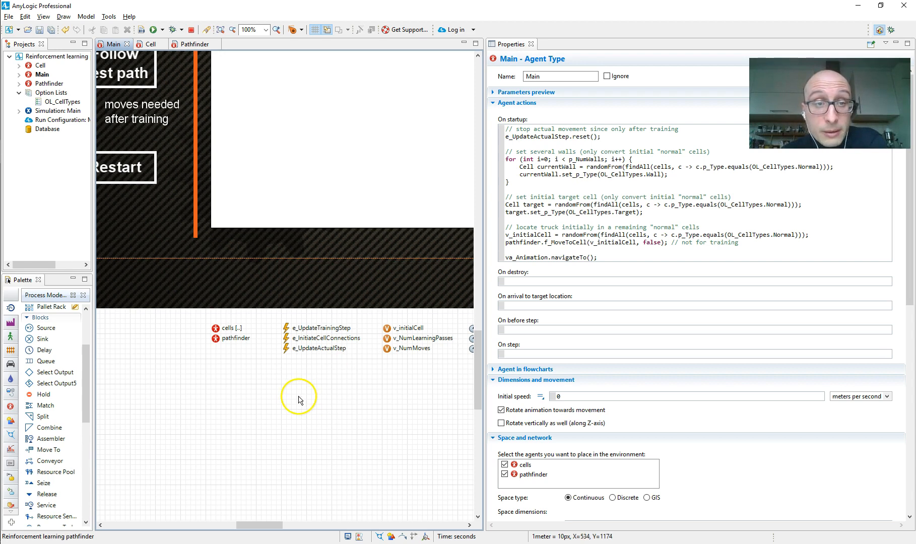
{"action": "mouse_move", "coordinate": [303, 392]}
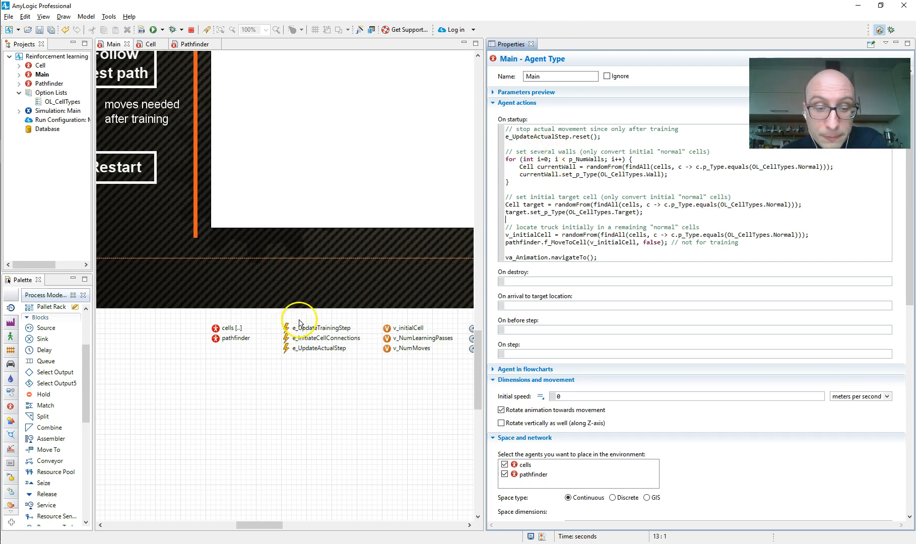
{"action": "double_click", "coordinate": [535, 137]}
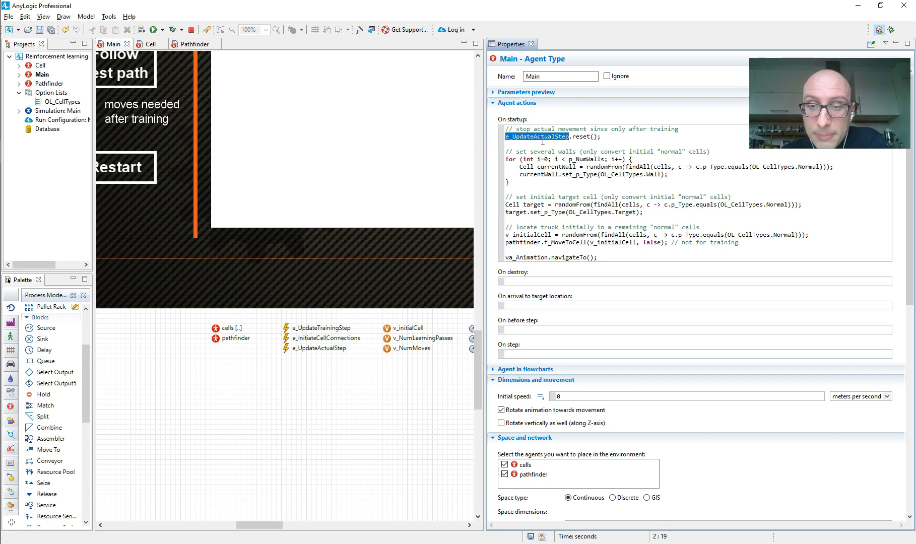
{"action": "left_click", "coordinate": [289, 347]}
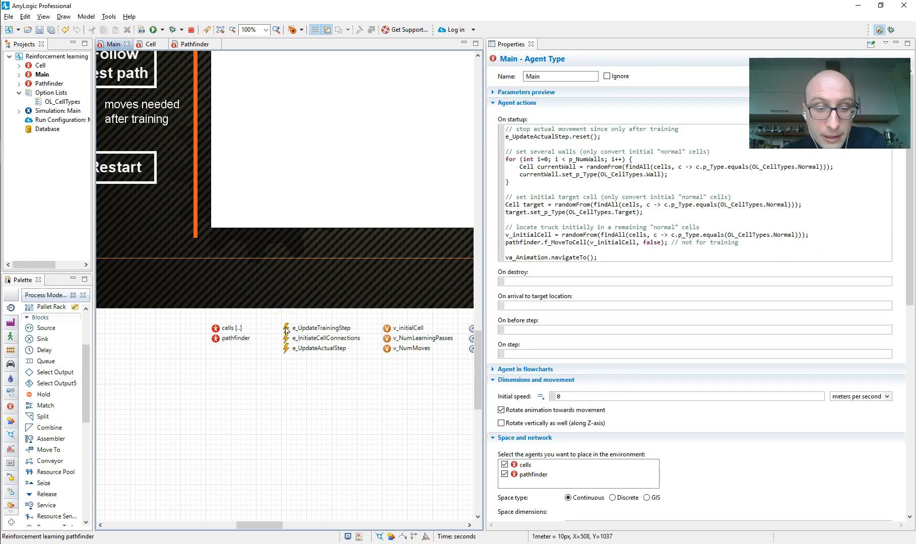
Select e_InitiateCellConnections and highlight currentCell in its neighbour-linking code.
{"action": "left_click", "coordinate": [325, 337]}
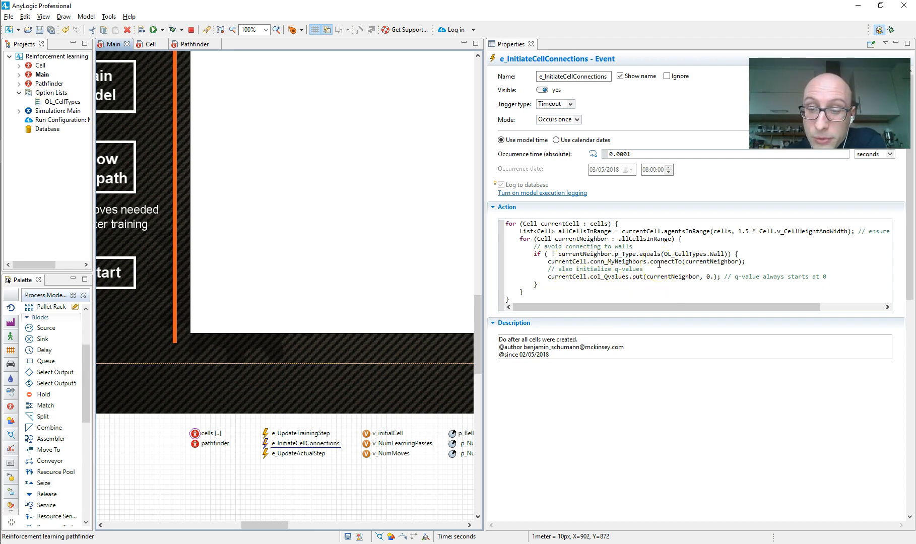
{"action": "double_click", "coordinate": [565, 261]}
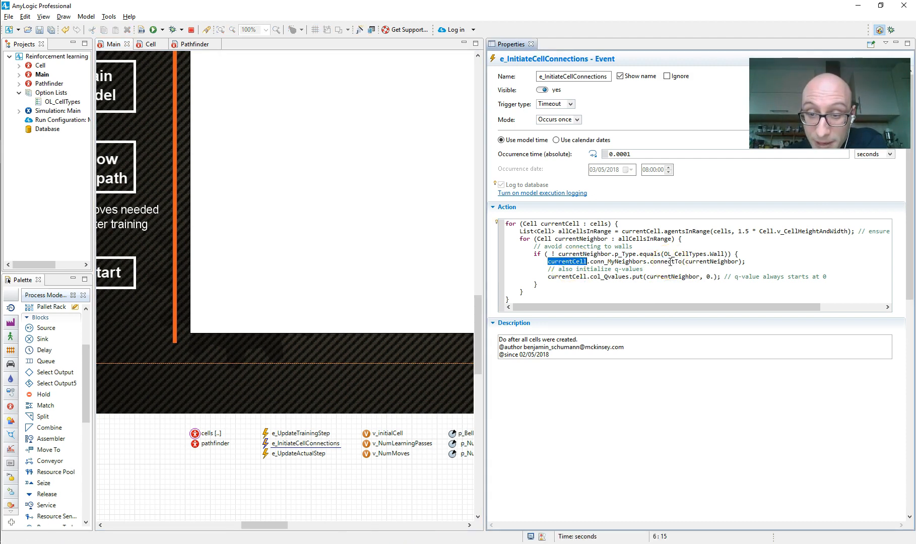
{"action": "double_click", "coordinate": [612, 277]}
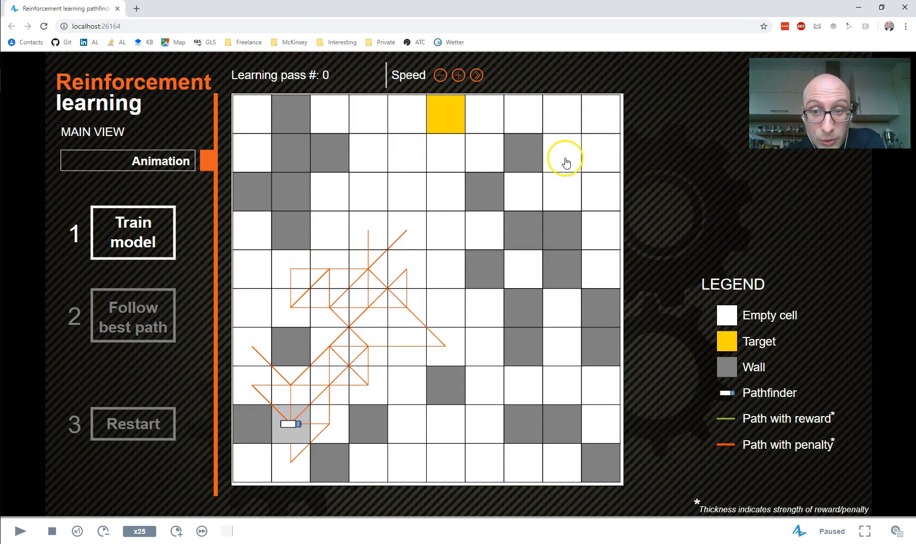
{"action": "mouse_move", "coordinate": [593, 196]}
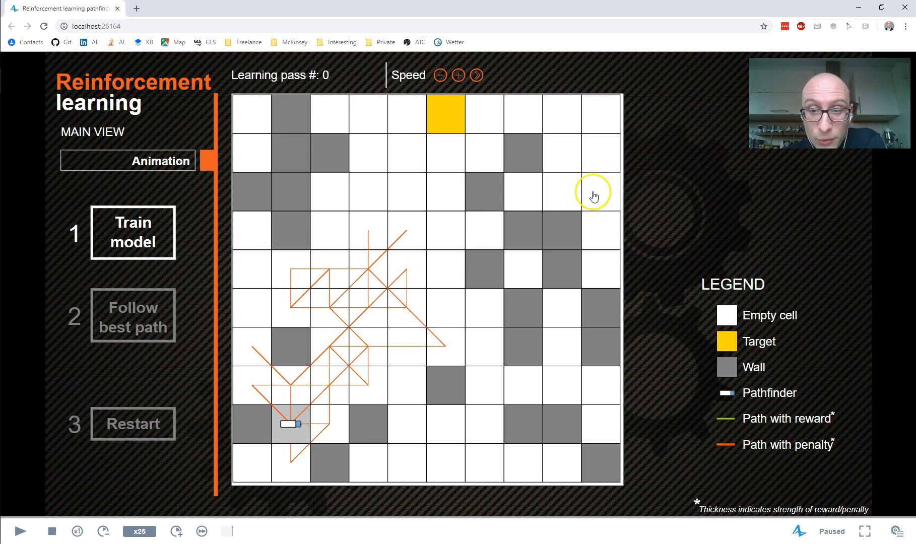
{"action": "mouse_move", "coordinate": [565, 192]}
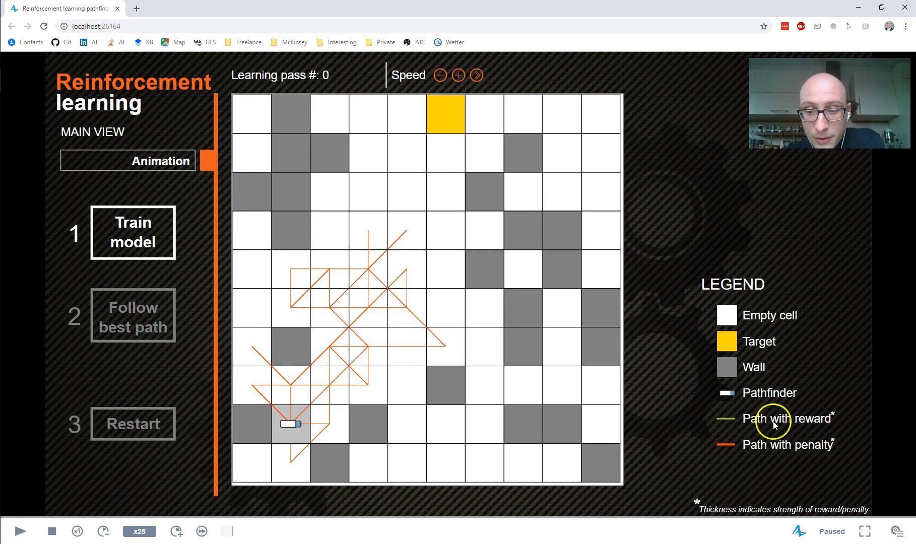
{"action": "mouse_move", "coordinate": [685, 419]}
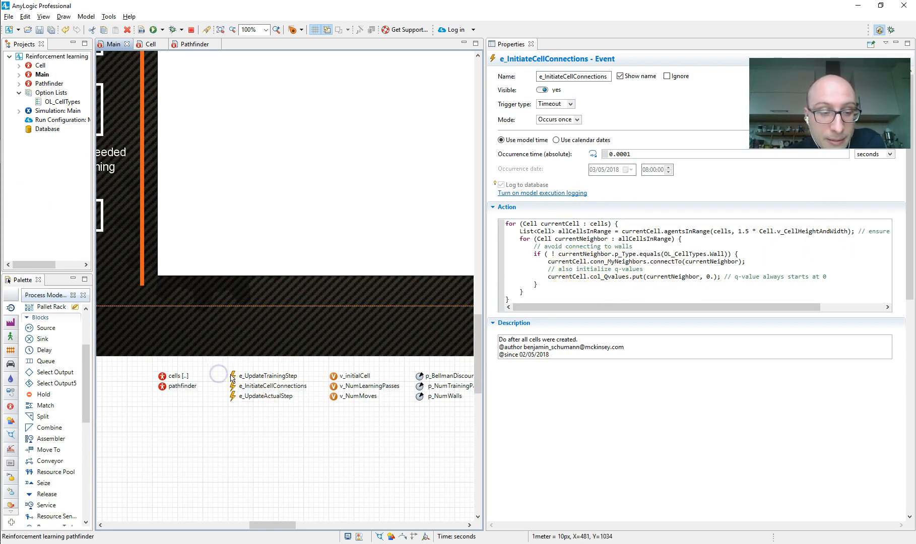
Show the e_UpdateTrainingStep event's action, then the Pathfinder agent type editor.
{"action": "left_click", "coordinate": [264, 375]}
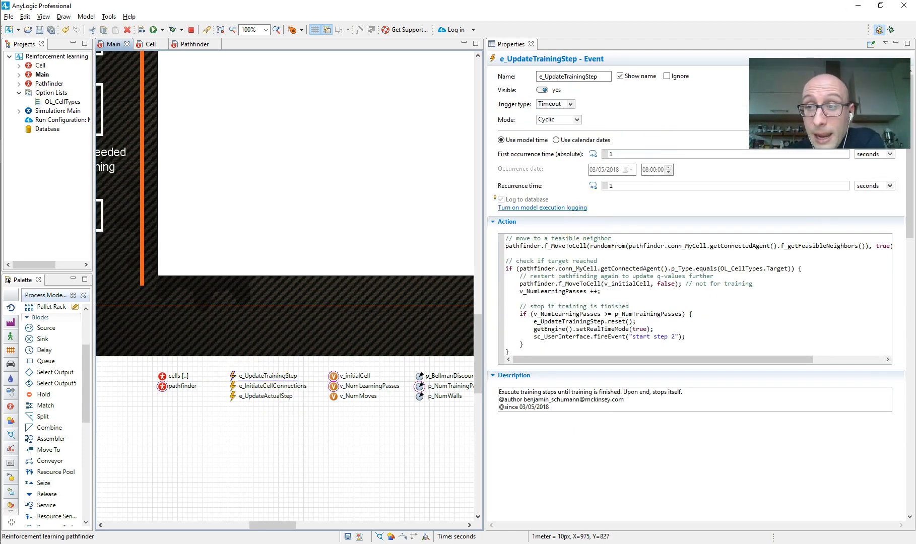
{"action": "left_click", "coordinate": [540, 89]}
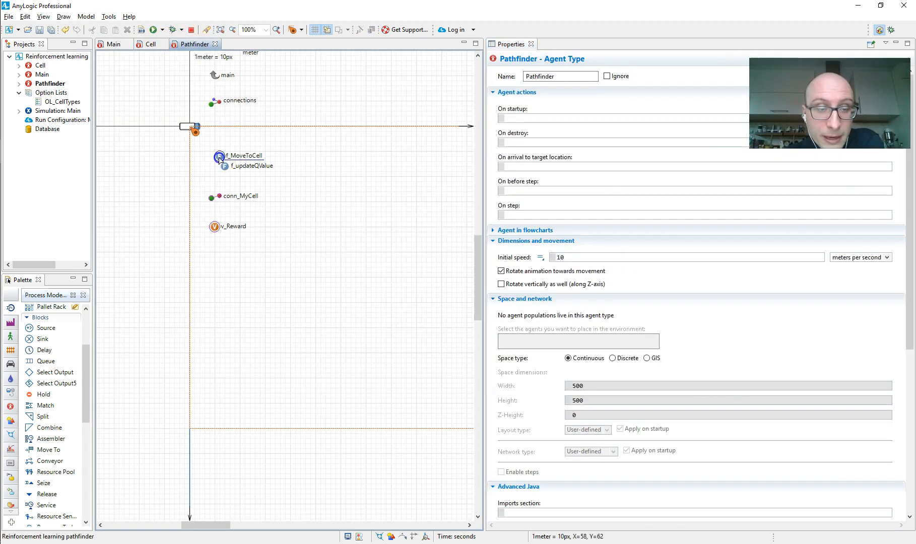
Show the f_MoveToCell function body and highlight its f_updateQValue call.
{"action": "left_click", "coordinate": [243, 155]}
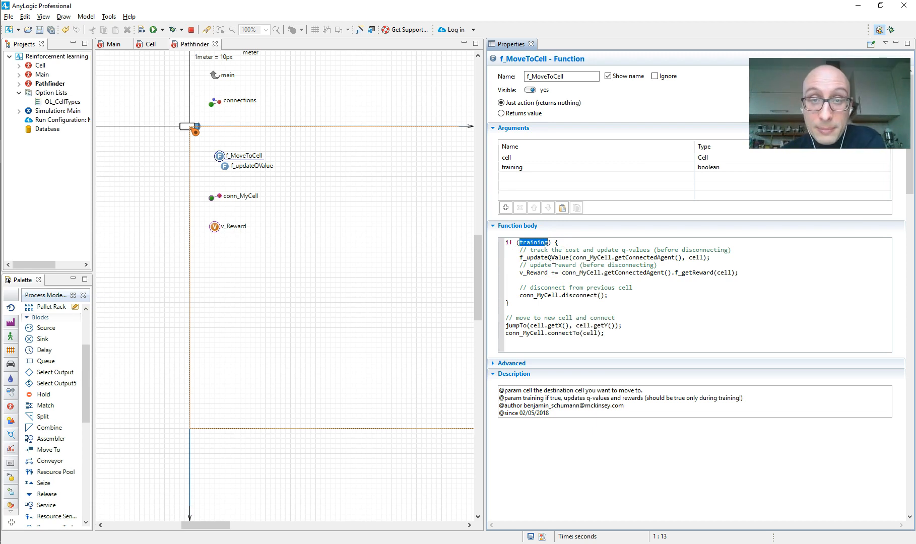
{"action": "double_click", "coordinate": [543, 258]}
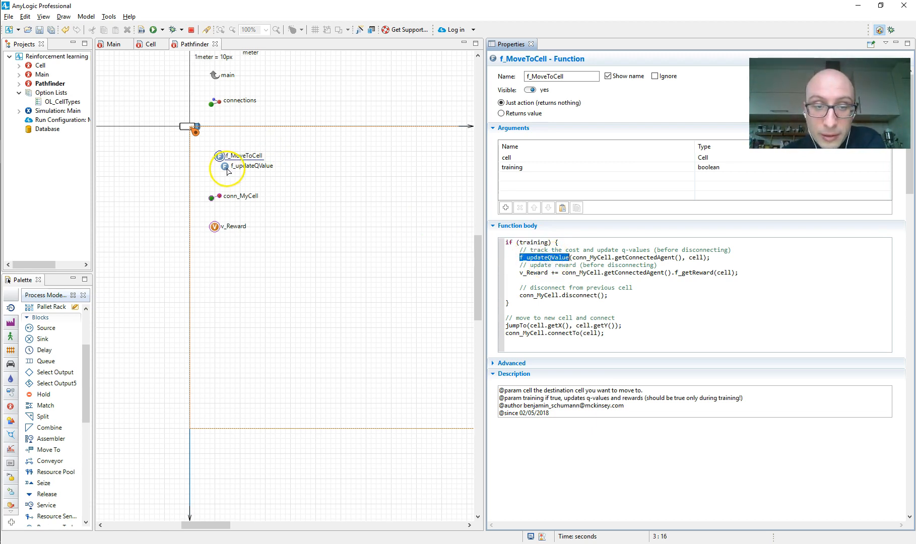
{"action": "mouse_move", "coordinate": [115, 45]}
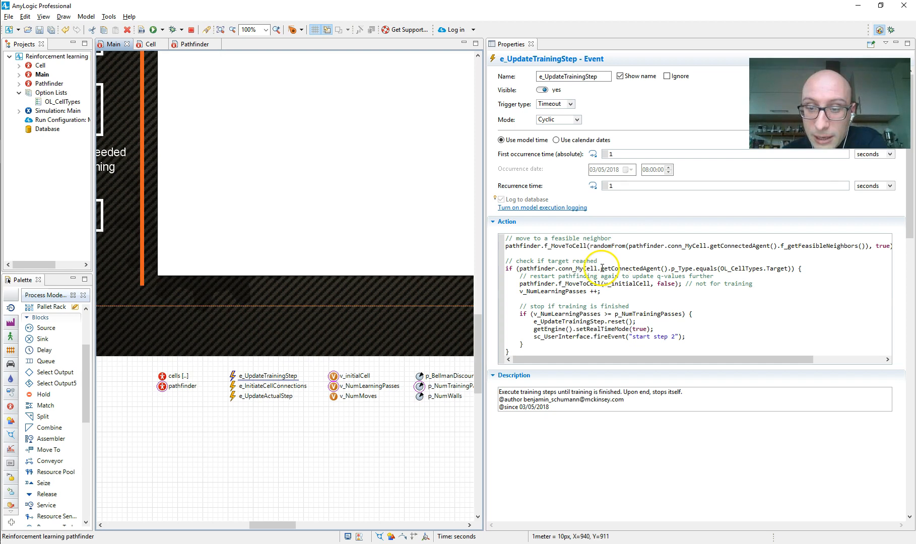
Highlight the Target cell type and the restarting f_MoveToCell call in the training-step code.
{"action": "double_click", "coordinate": [776, 268]}
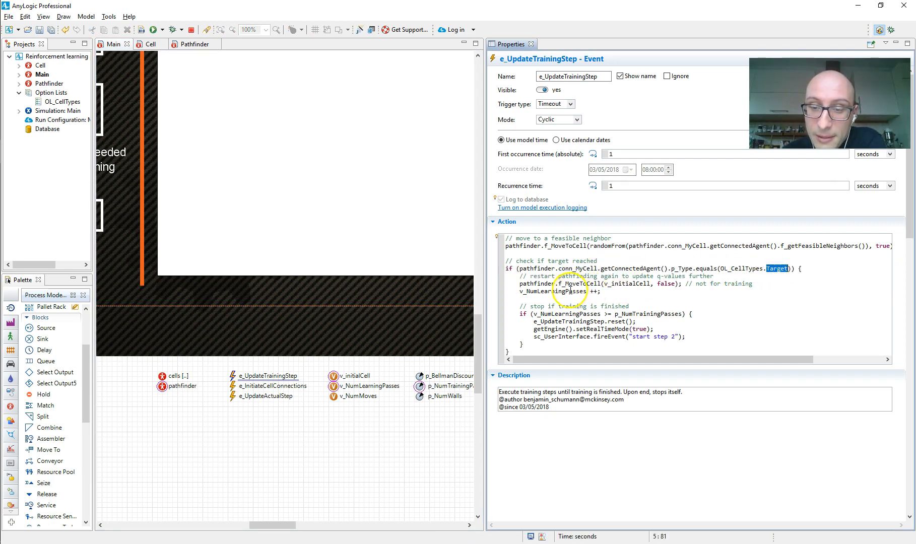
{"action": "double_click", "coordinate": [578, 283]}
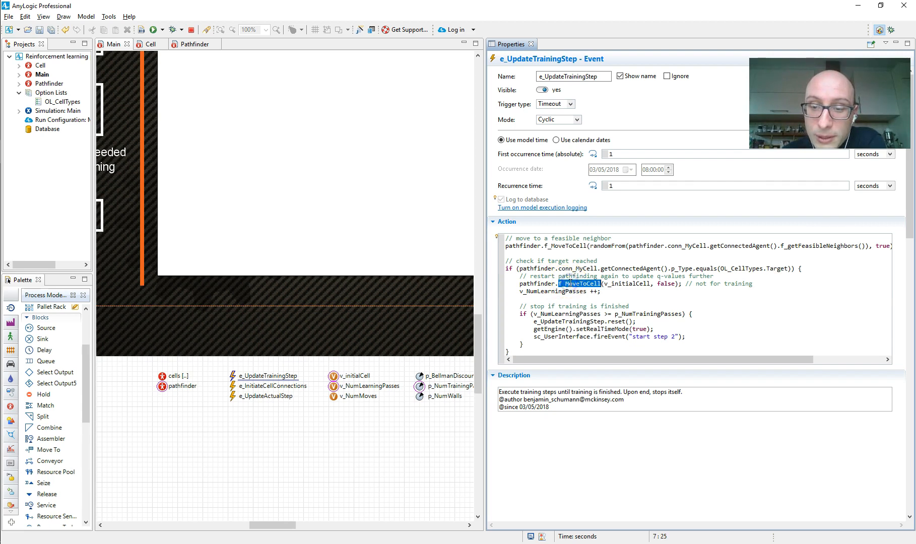
{"action": "double_click", "coordinate": [626, 284]}
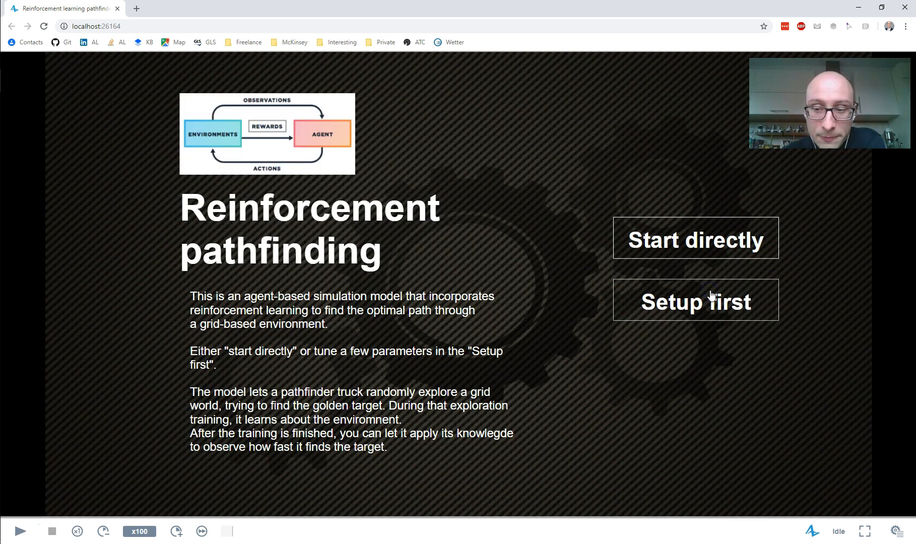
Open the model's Setup page, then highlight a variable in the training-finished check.
{"action": "left_click", "coordinate": [694, 301]}
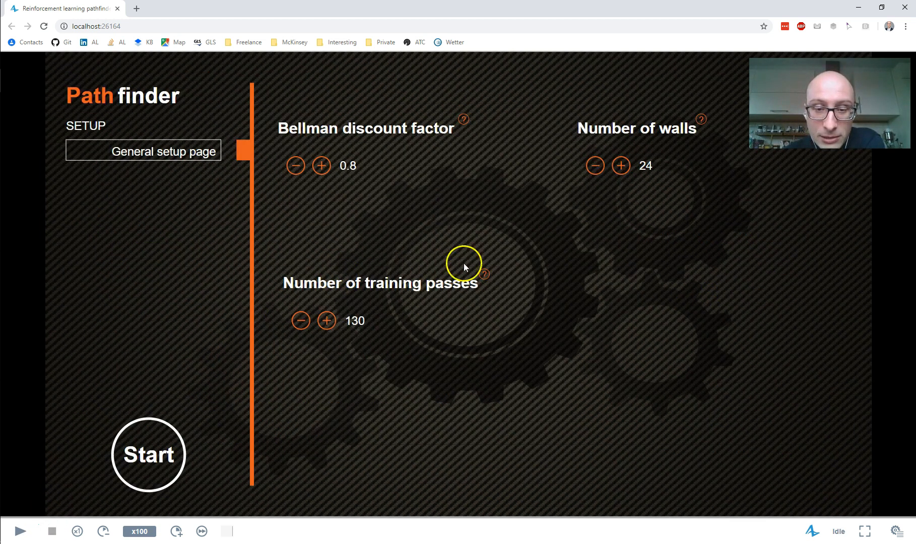
{"action": "mouse_move", "coordinate": [347, 268]}
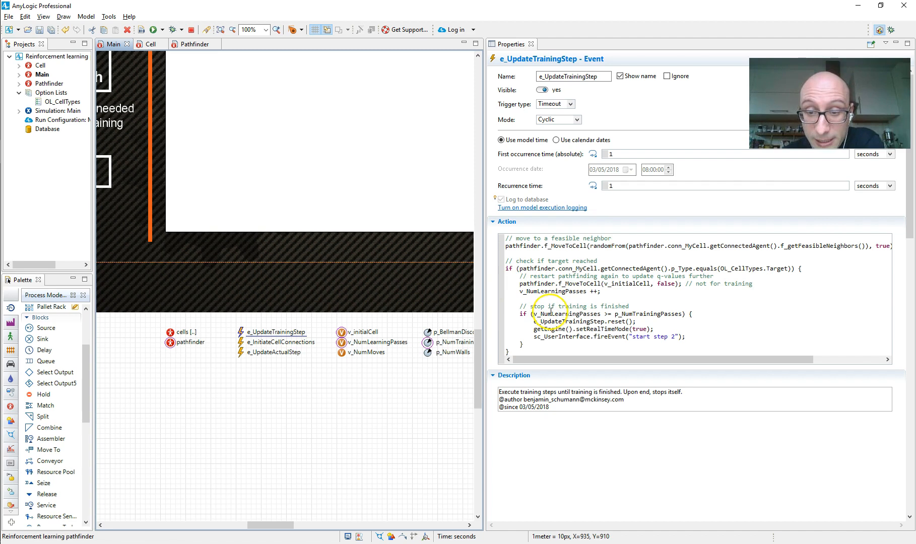
{"action": "double_click", "coordinate": [576, 313]}
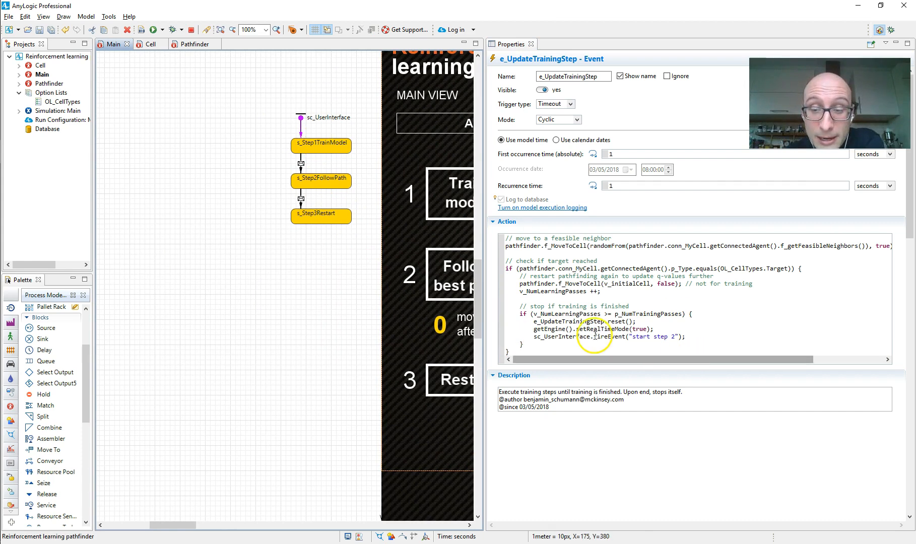
Inspect s_Step1TrainModel and s_Step2FollowPath, then the Follow best path box's on-click action.
{"action": "left_click", "coordinate": [321, 145]}
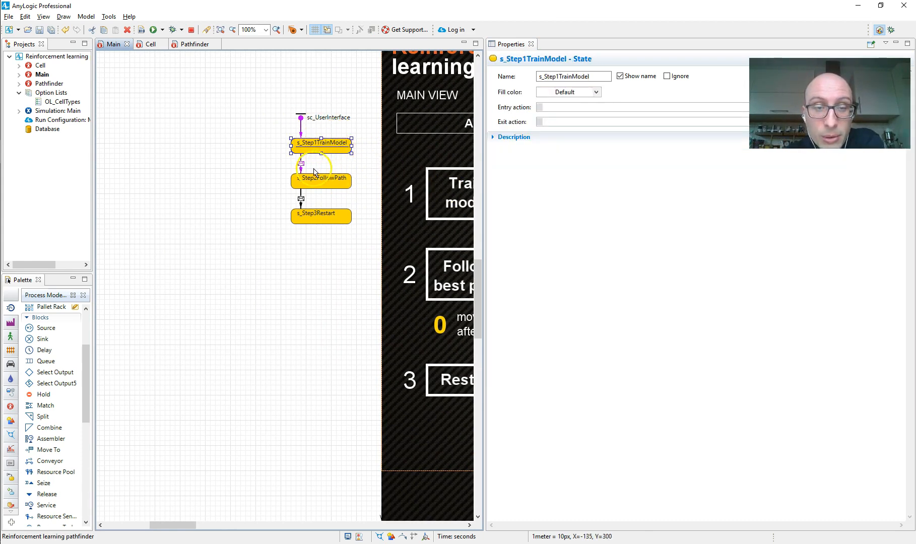
{"action": "left_click", "coordinate": [321, 178]}
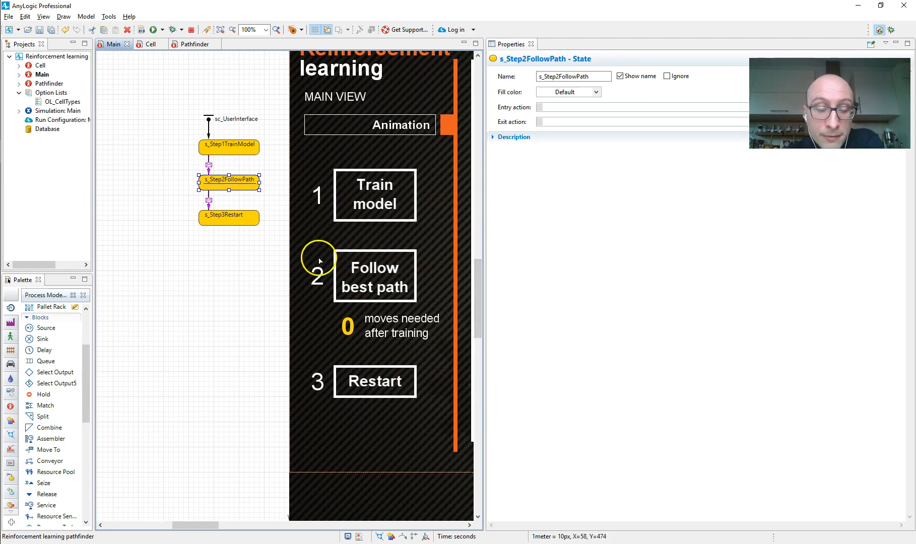
{"action": "mouse_move", "coordinate": [211, 168]}
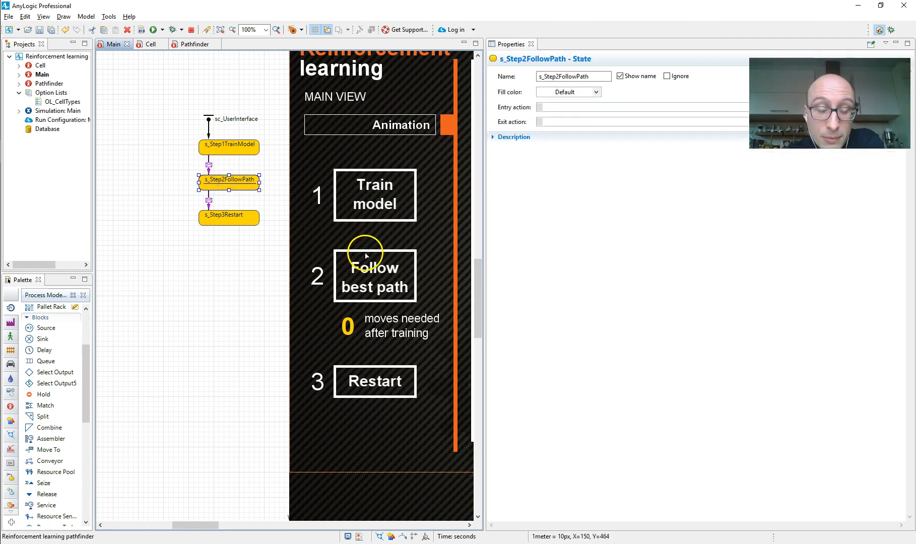
{"action": "left_click", "coordinate": [375, 275]}
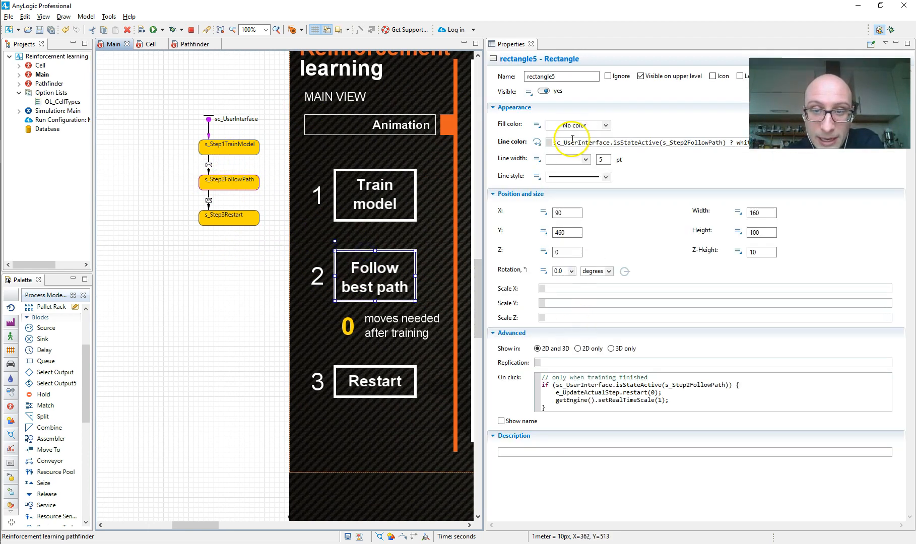
{"action": "mouse_move", "coordinate": [497, 370]}
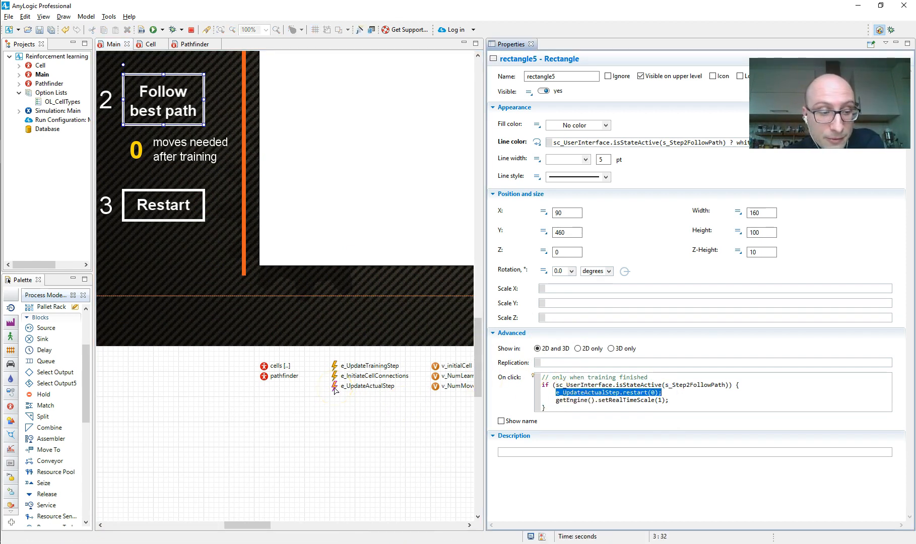
{"action": "mouse_move", "coordinate": [478, 396]}
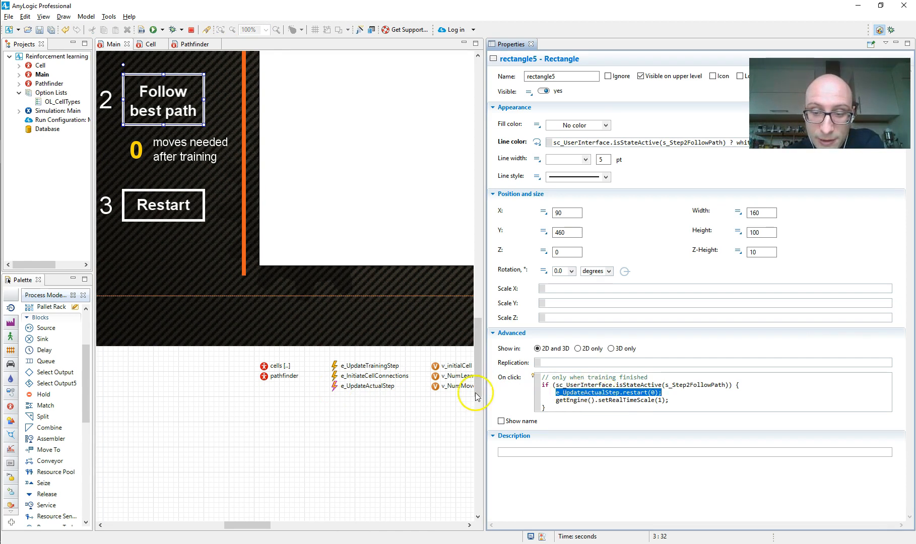
Show e_UpdateActualStep's action and highlight a term in its target-reached check.
{"action": "left_click", "coordinate": [367, 385]}
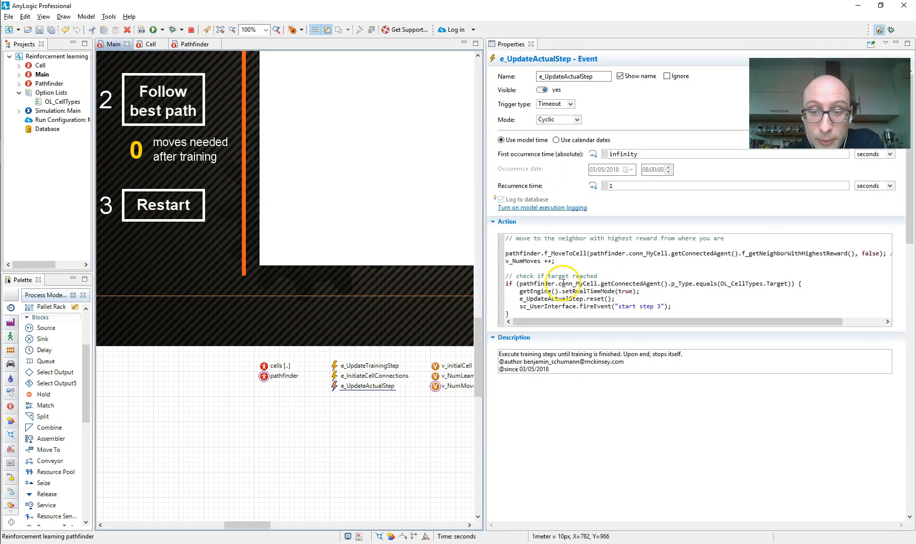
{"action": "double_click", "coordinate": [565, 254]}
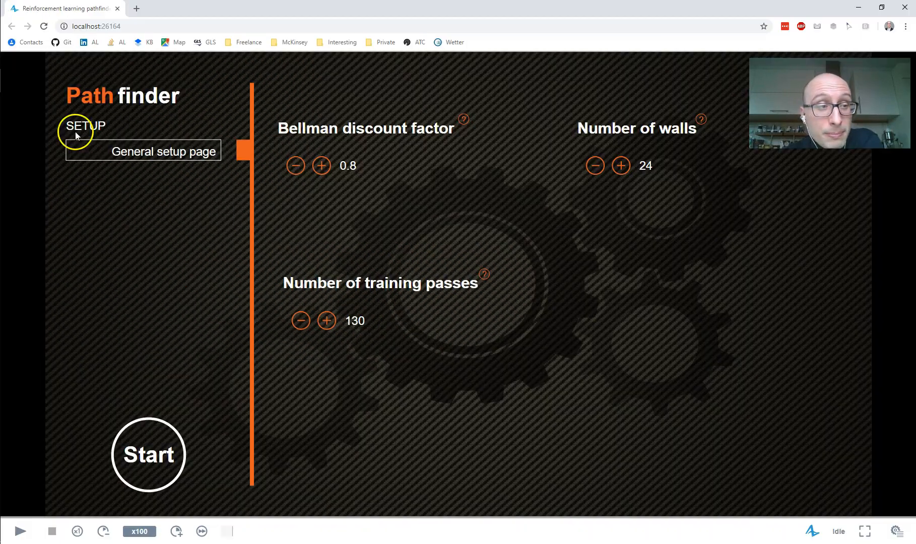
Train the pathfinder at maximum simulation speed until the learning passes complete.
{"action": "left_click", "coordinate": [148, 455]}
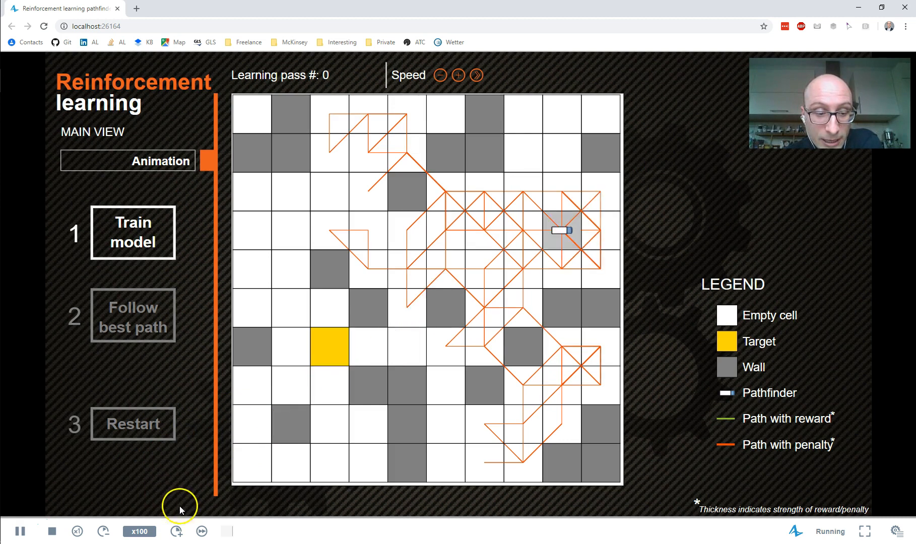
{"action": "left_click", "coordinate": [175, 531]}
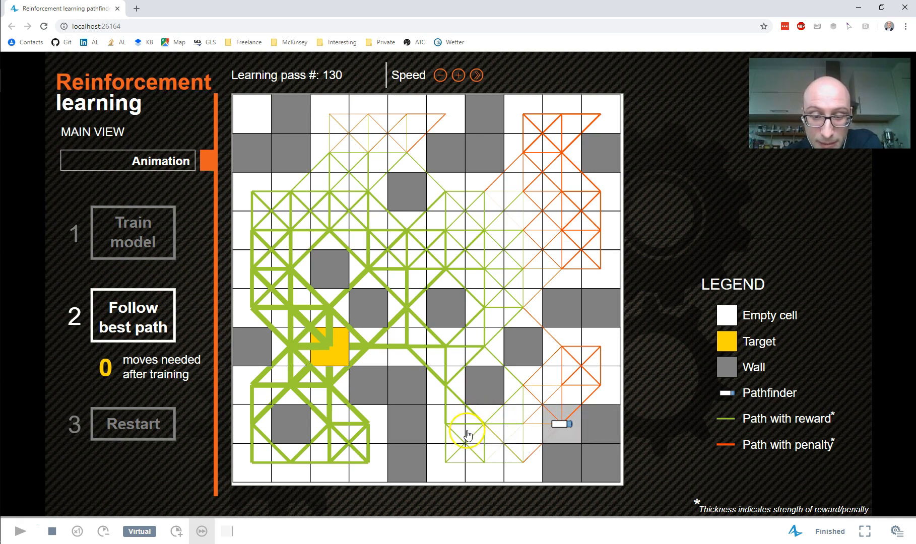
{"action": "mouse_move", "coordinate": [490, 423]}
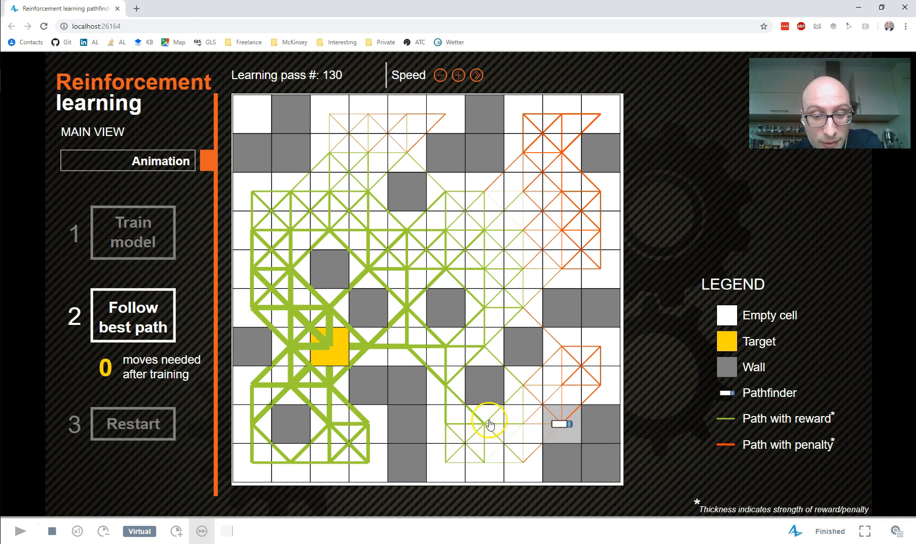
{"action": "mouse_move", "coordinate": [21, 531]}
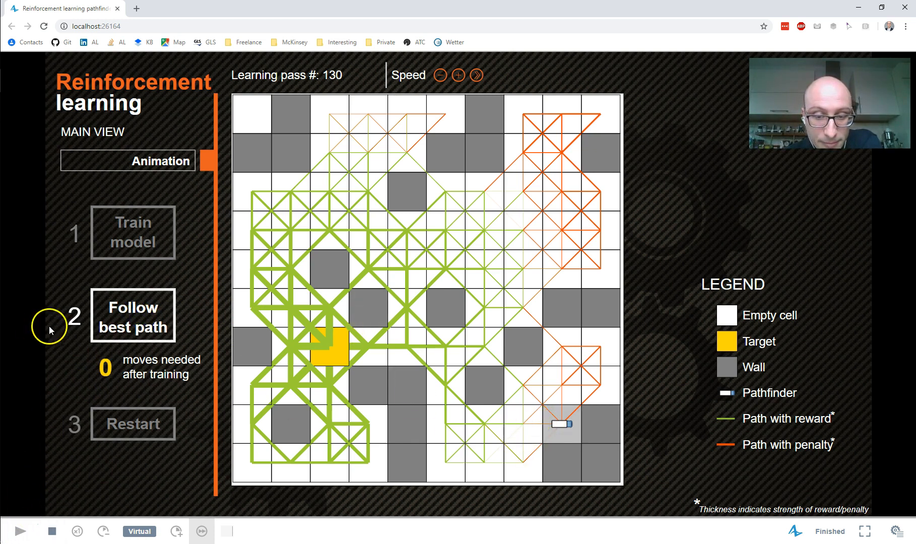
{"action": "mouse_move", "coordinate": [654, 341]}
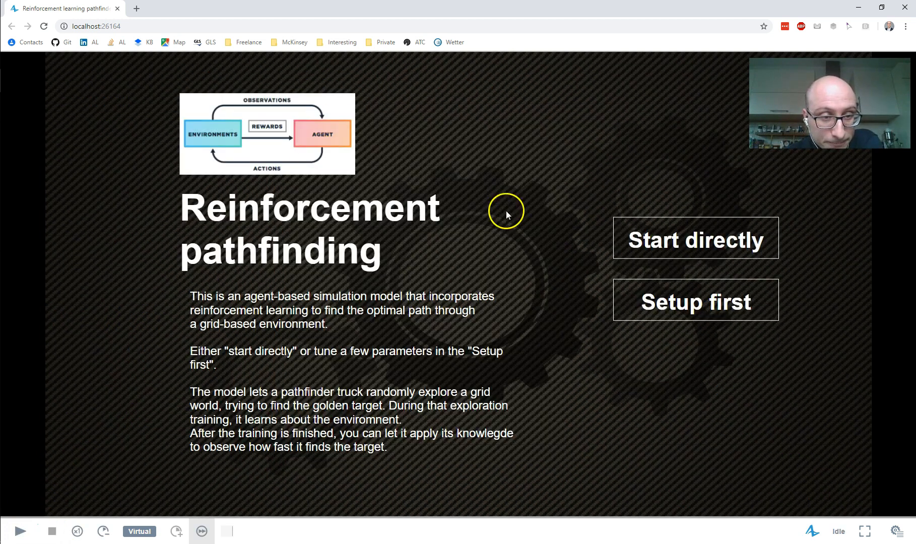
Start the model directly, follow the best path, retrain to 100 passes and follow the learned path again.
{"action": "left_click", "coordinate": [694, 238]}
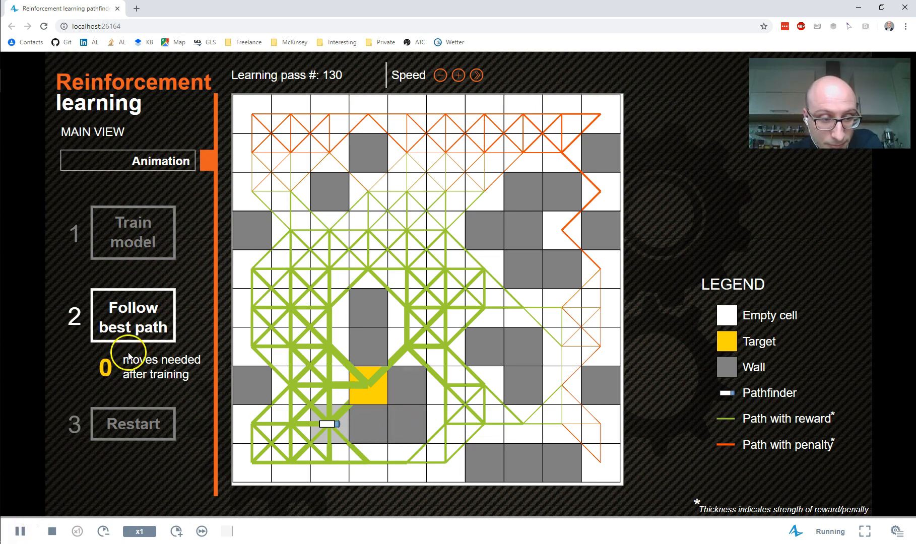
{"action": "left_click", "coordinate": [133, 316]}
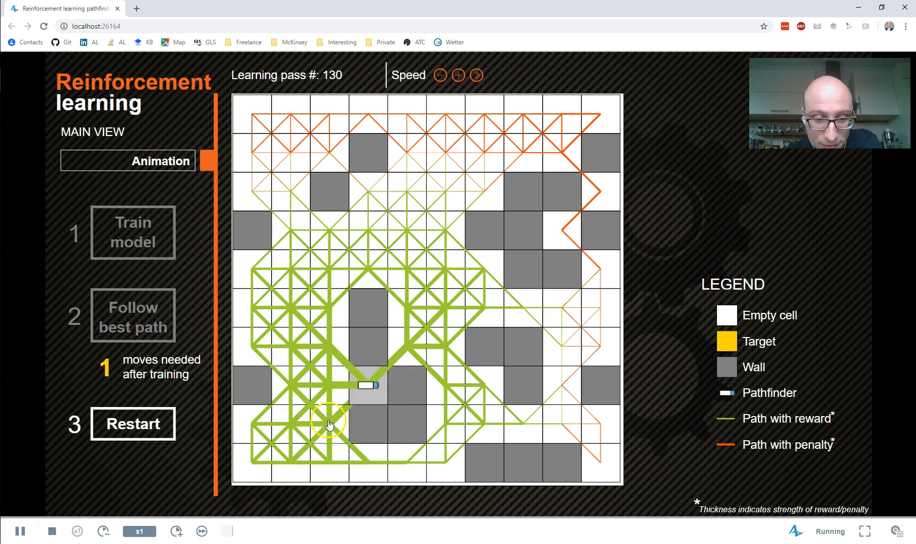
{"action": "mouse_move", "coordinate": [379, 338]}
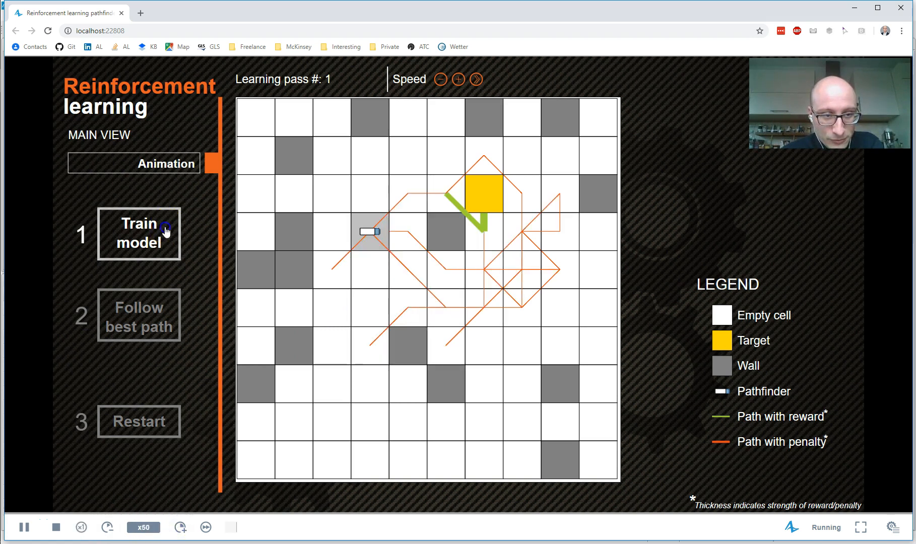
{"action": "left_click", "coordinate": [139, 233]}
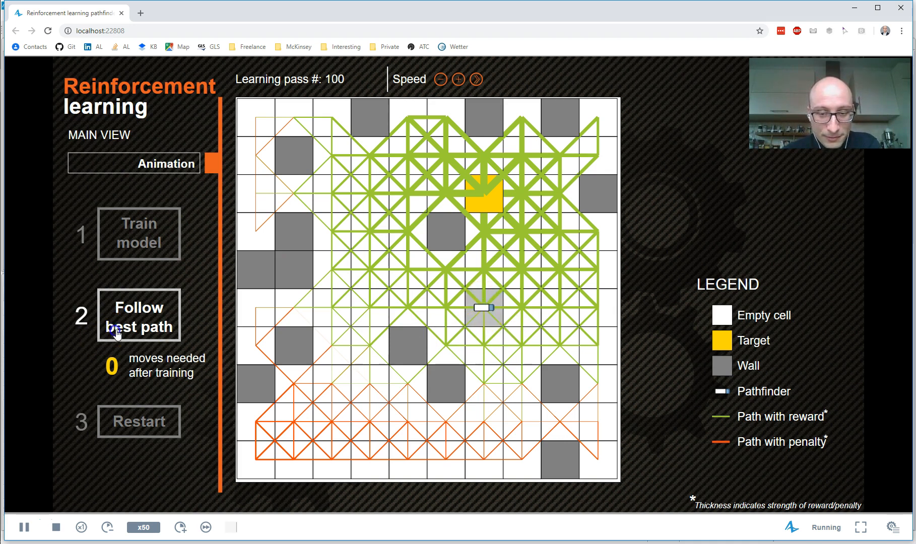
{"action": "left_click", "coordinate": [139, 315]}
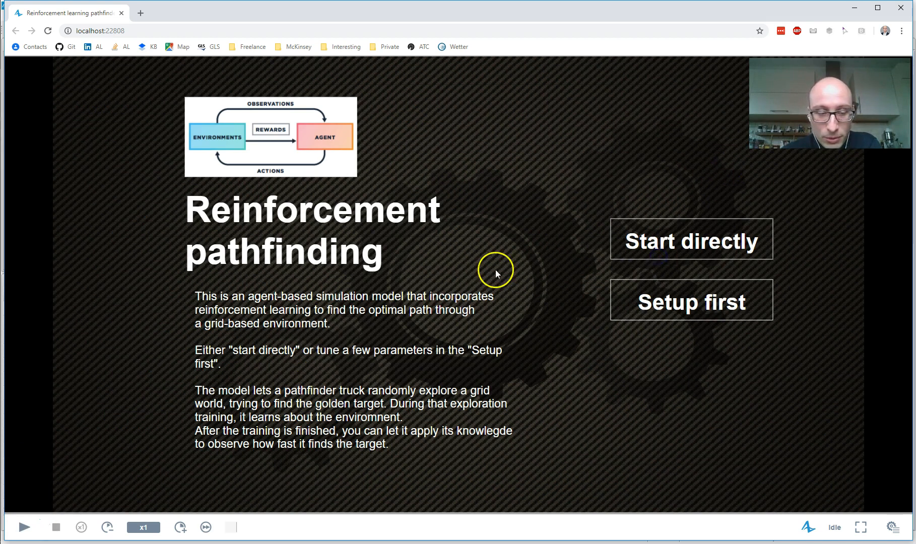
Start the model directly and have the truck follow the learned best path to the target.
{"action": "left_click", "coordinate": [690, 240]}
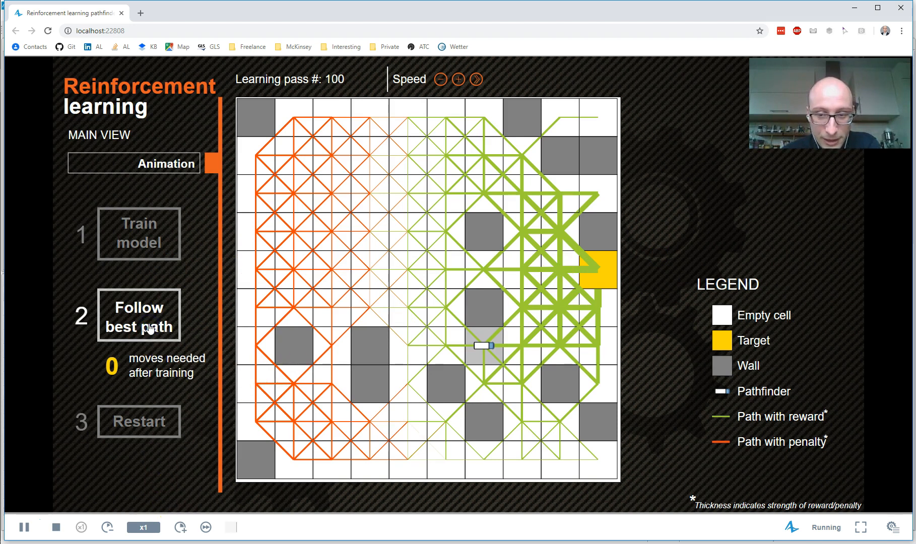
{"action": "left_click", "coordinate": [138, 314]}
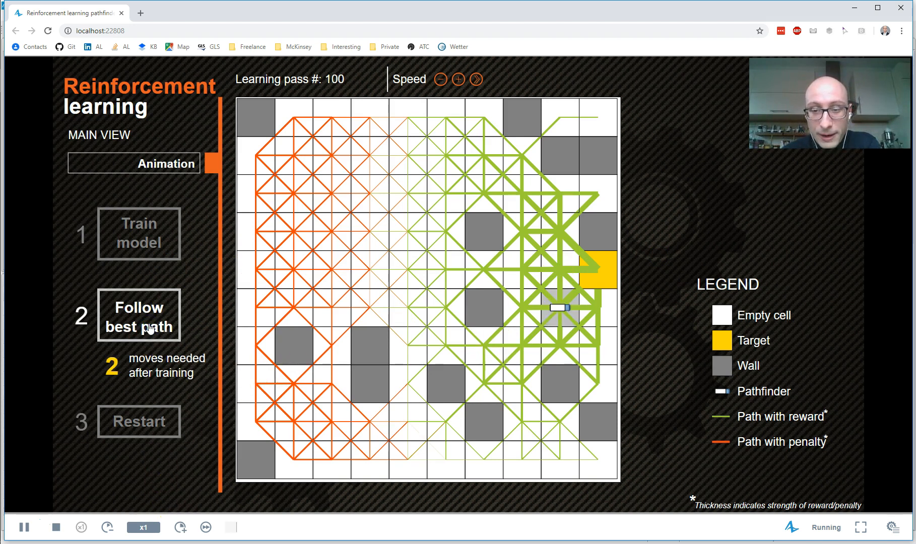
{"action": "left_click", "coordinate": [138, 314]}
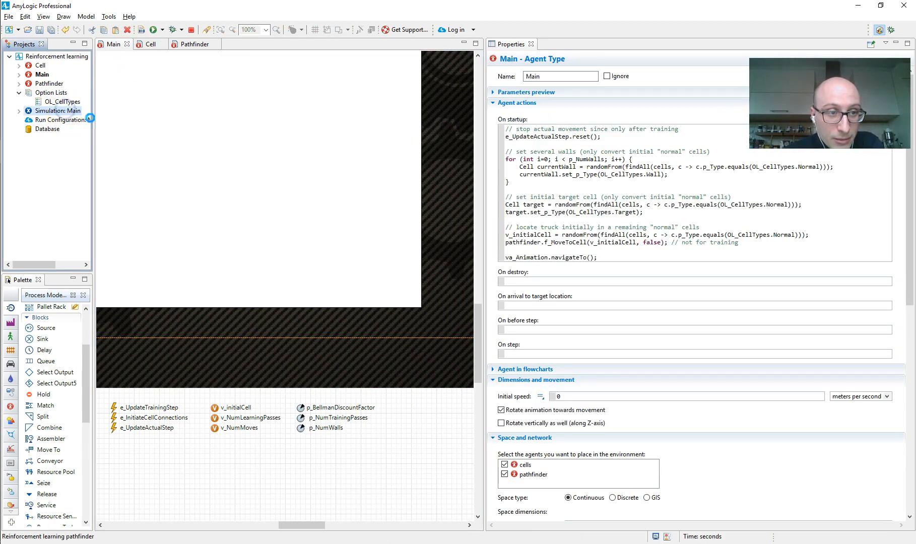
Review the Simulation: Main experiment's parameter setup, then return to the browser model.
{"action": "double_click", "coordinate": [57, 111]}
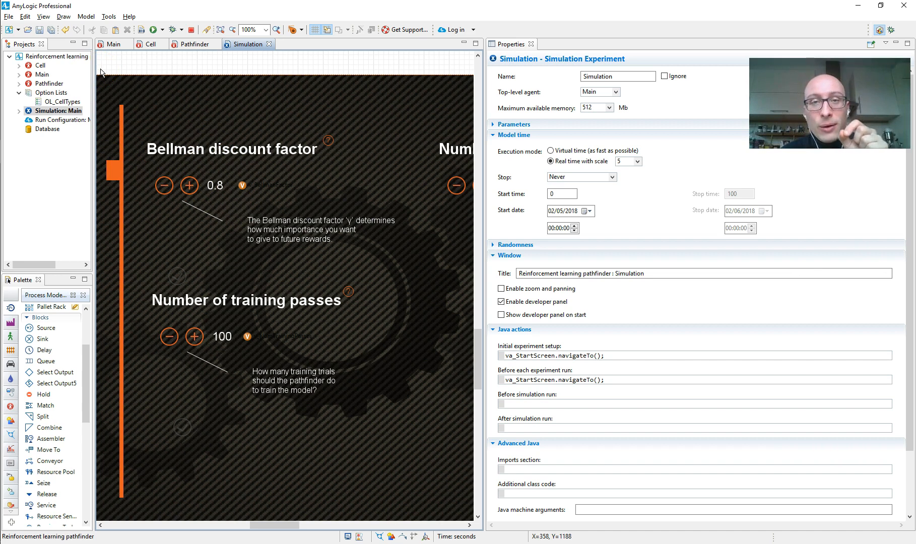
{"action": "left_click", "coordinate": [254, 260]}
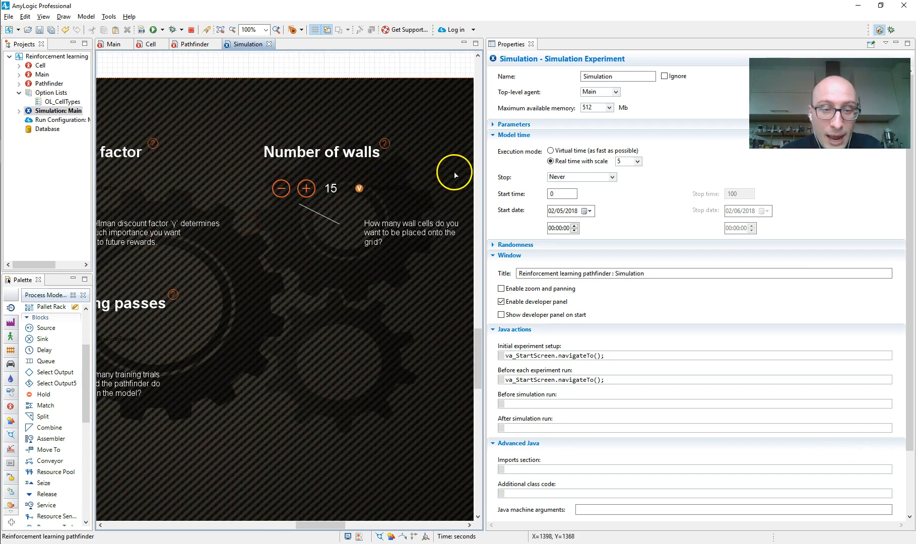
{"action": "left_click", "coordinate": [153, 30]}
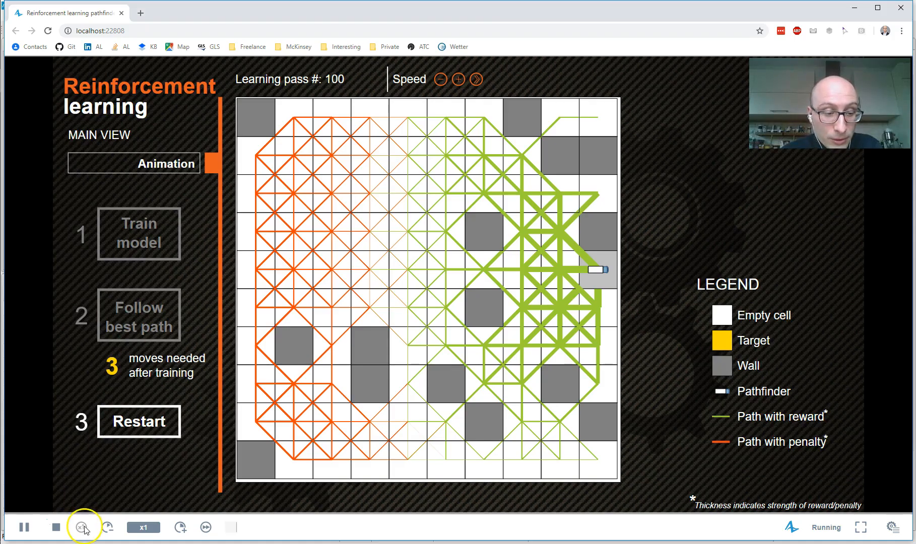
Stop the run and lower the Bellman discount factor to 0.4 on the setup page.
{"action": "left_click", "coordinate": [81, 527]}
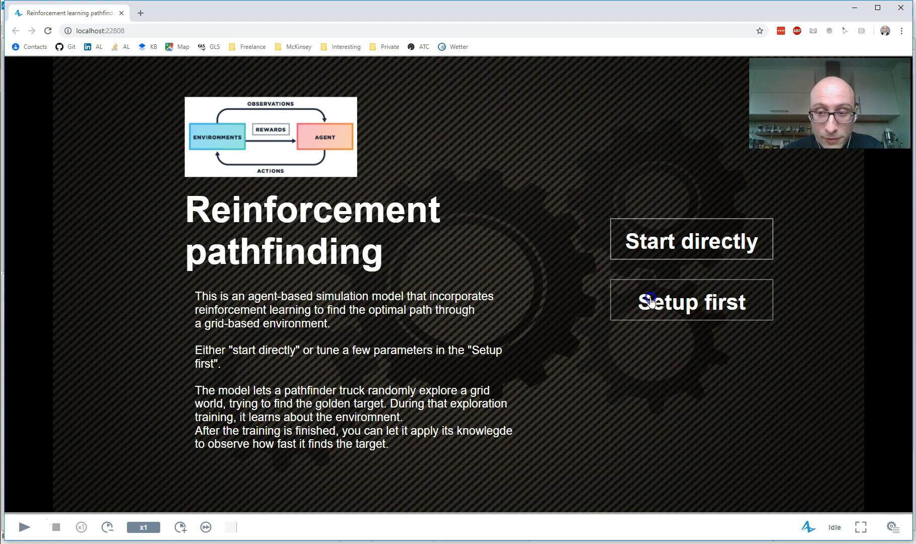
{"action": "left_click", "coordinate": [691, 300]}
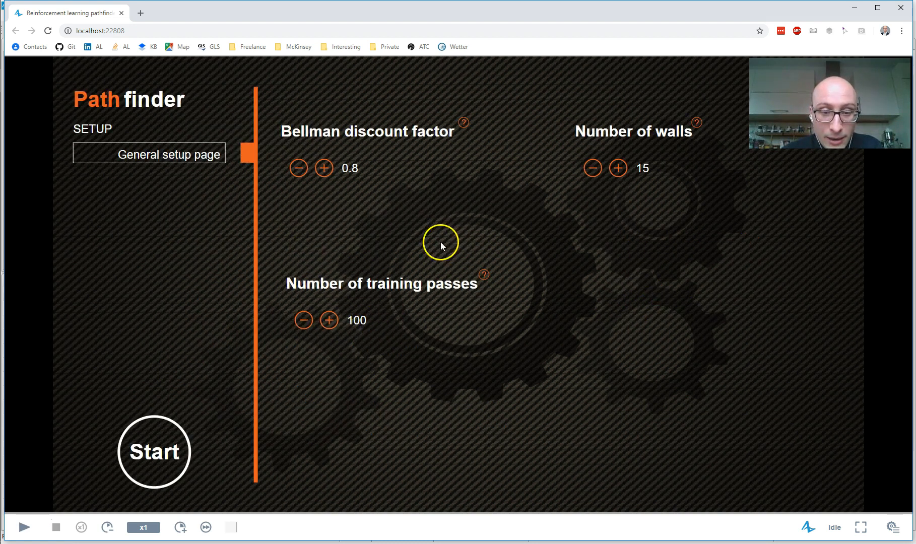
{"action": "left_click", "coordinate": [298, 168]}
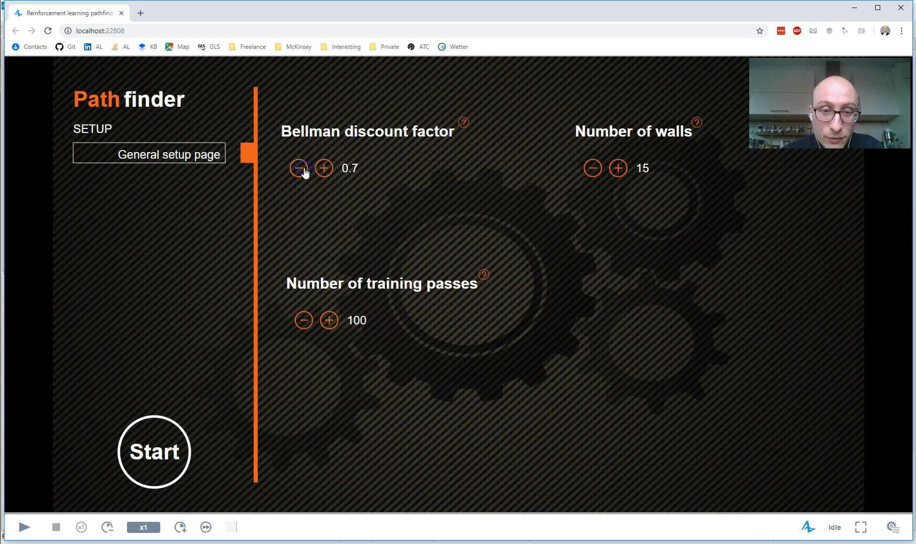
{"action": "left_click", "coordinate": [298, 168]}
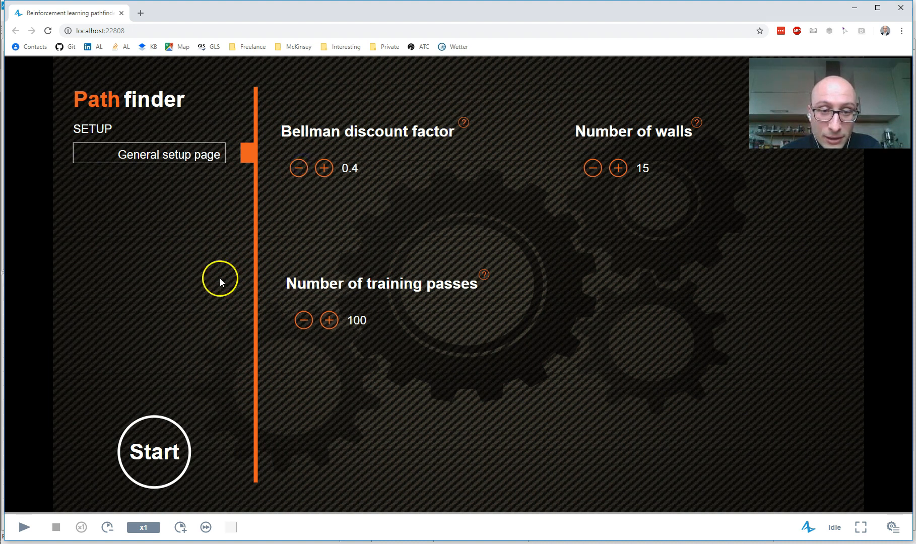
Start the model with discount factor 0.4 and train the pathfinder to 100 passes.
{"action": "left_click", "coordinate": [153, 452]}
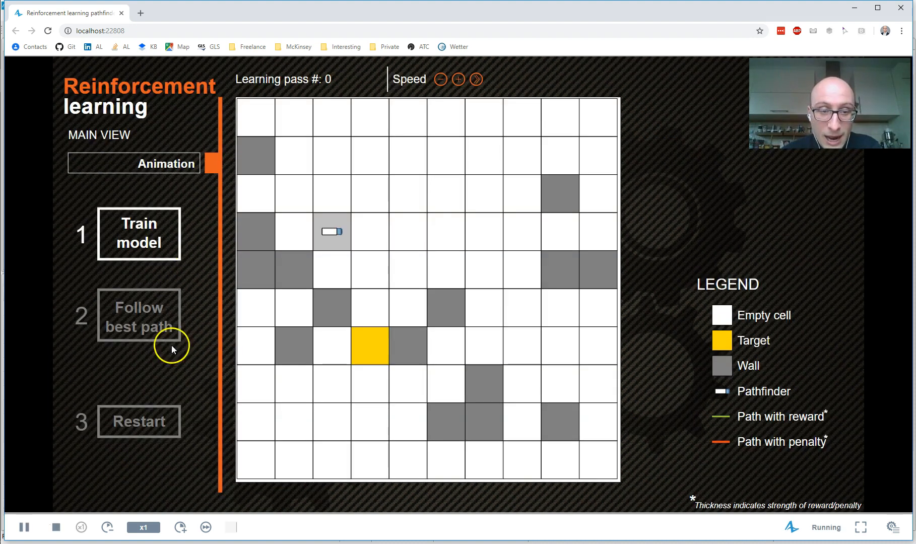
{"action": "left_click", "coordinate": [138, 233]}
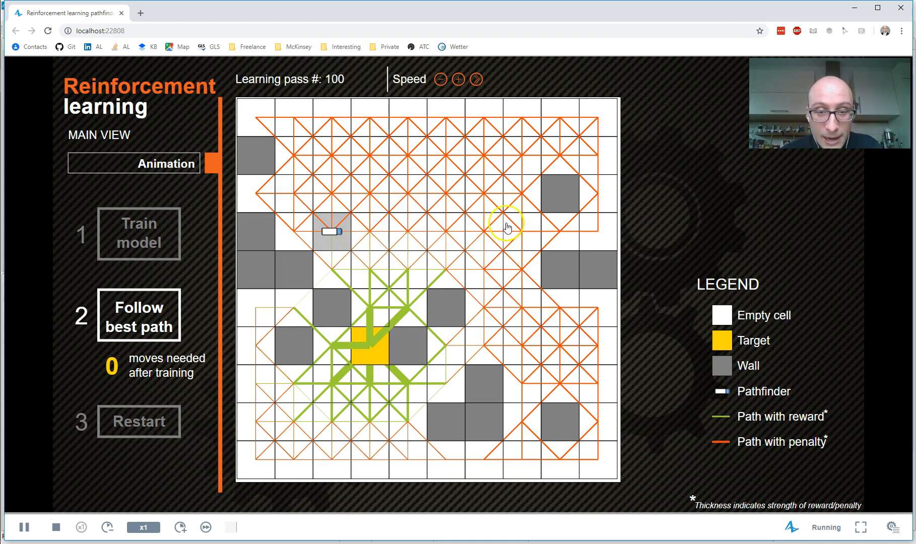
{"action": "mouse_move", "coordinate": [394, 387]}
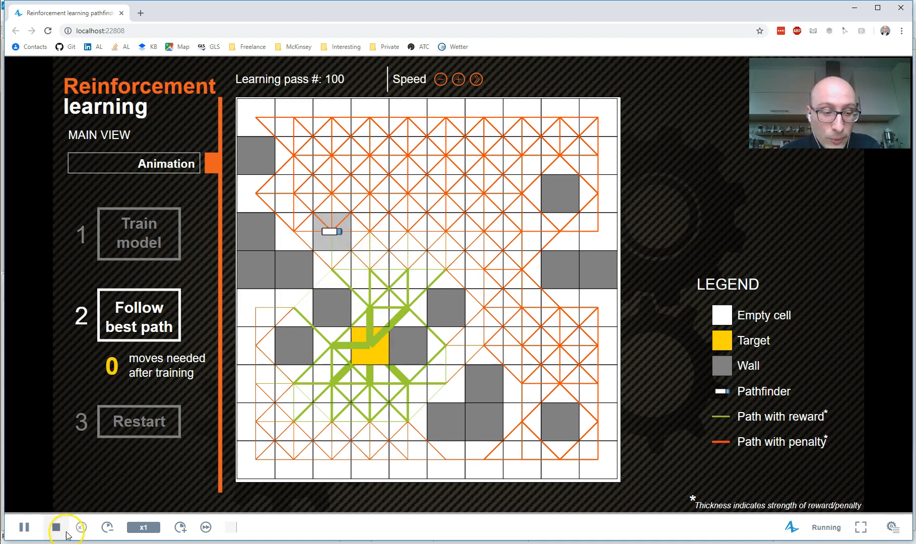
{"action": "left_click", "coordinate": [56, 527]}
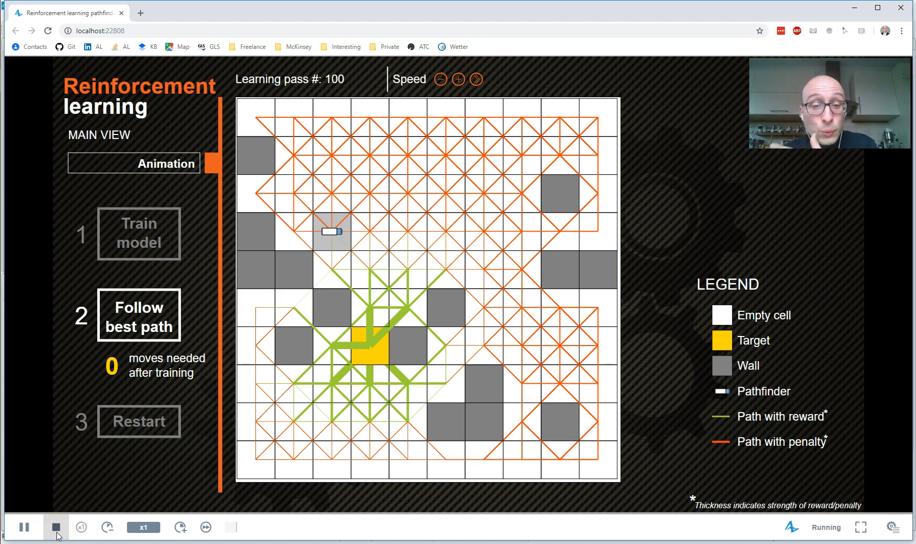